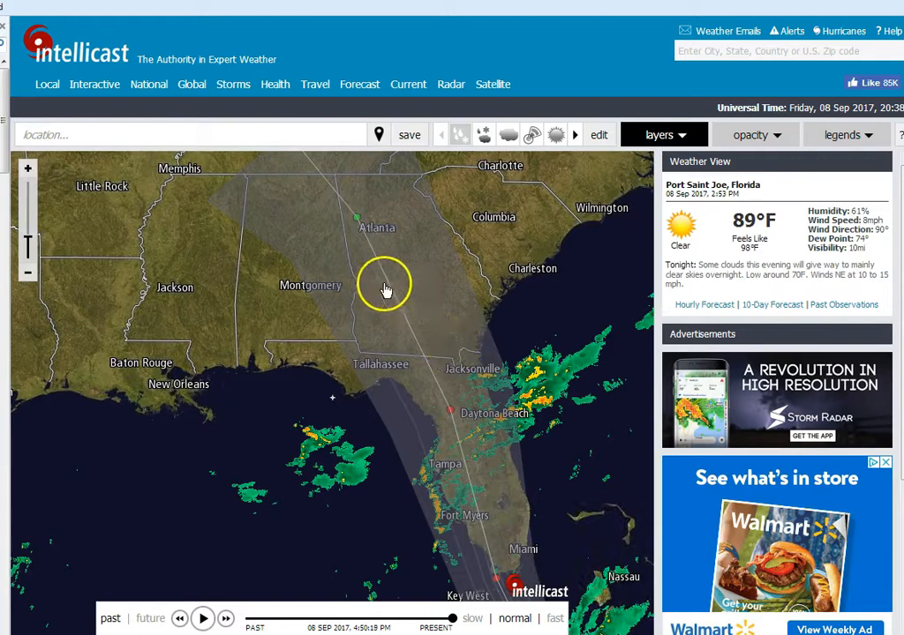
- Drag the Intellicast radar map from Florida to a wider view showing the hurricane tracks
{"action": "left_click_drag", "start_coordinate": [384, 287], "coordinate": [428, 387]}
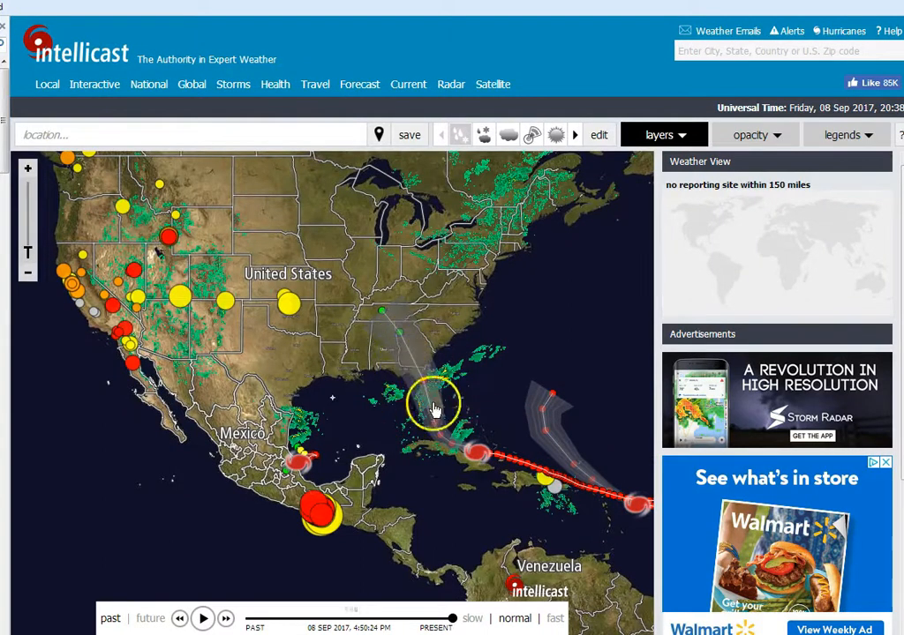
{"action": "mouse_move", "coordinate": [457, 366]}
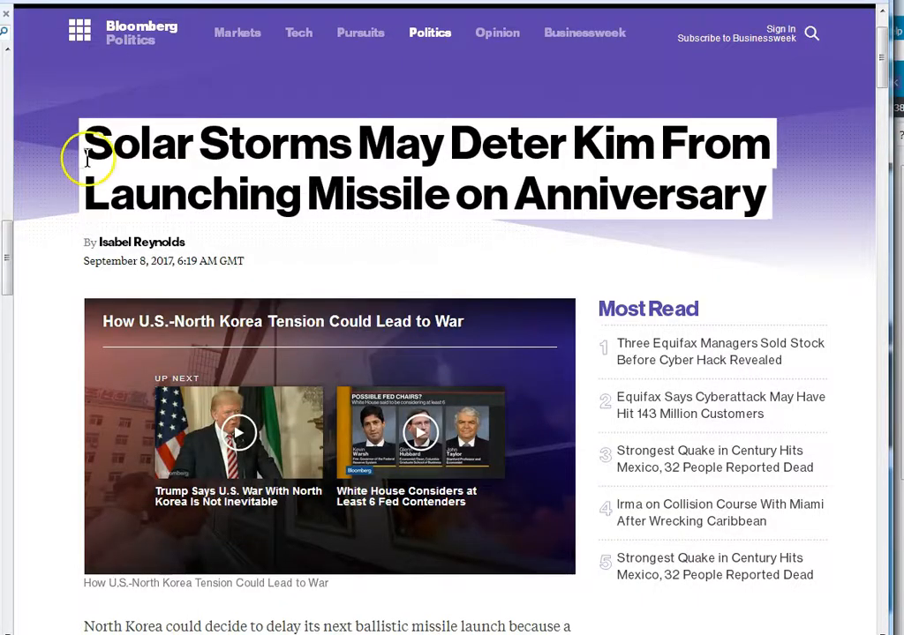
{"action": "mouse_move", "coordinate": [433, 260]}
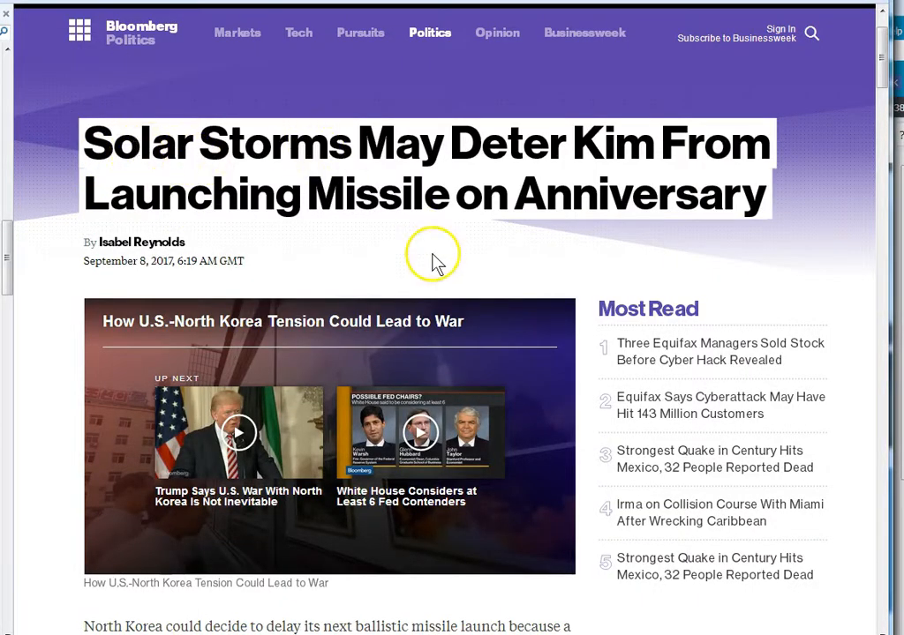
{"action": "mouse_move", "coordinate": [581, 381]}
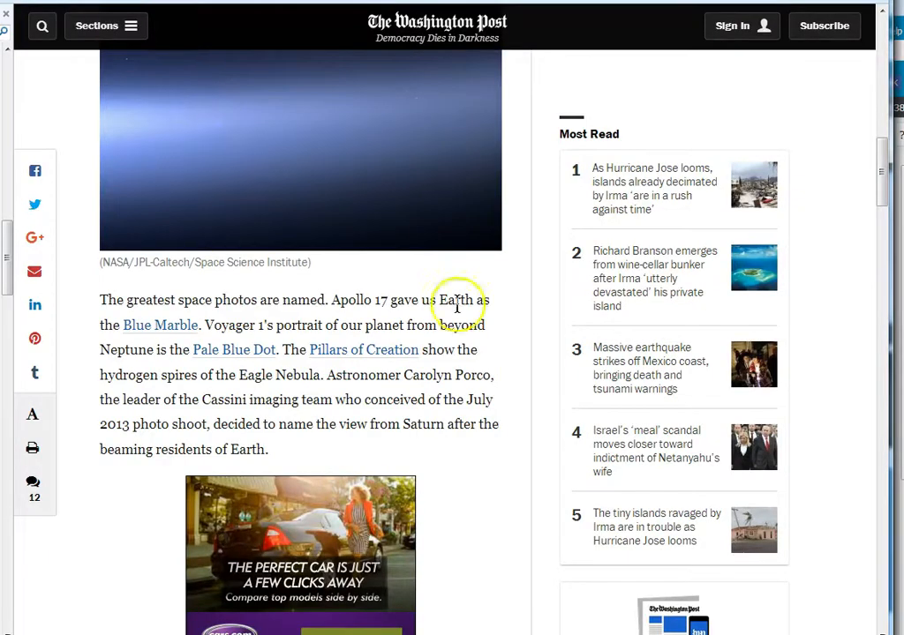
- Scroll up and down through The Washington Post's Cassini article
{"action": "scroll", "scroll_direction": "up", "scroll_amount": 3}
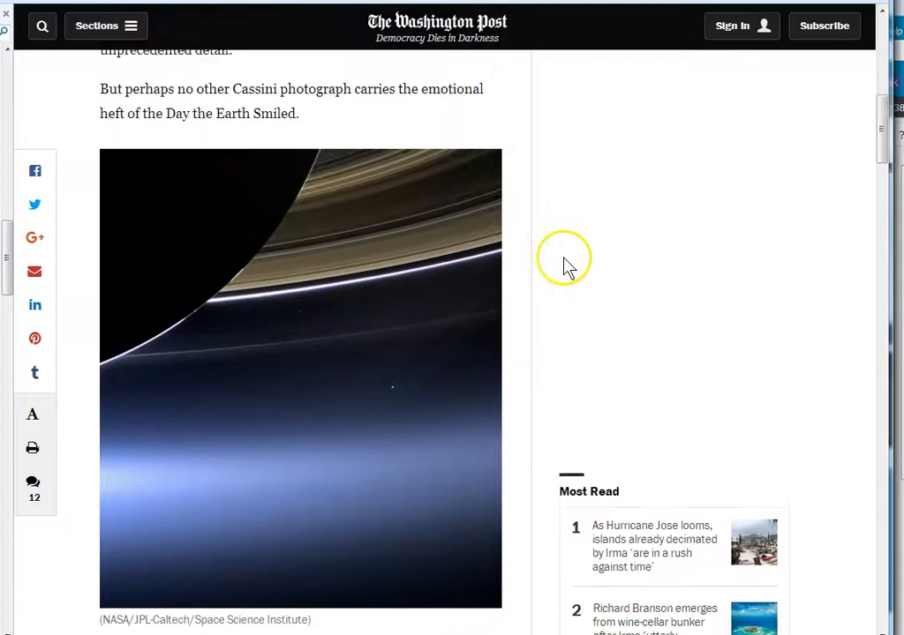
{"action": "scroll", "scroll_direction": "up", "scroll_amount": 3}
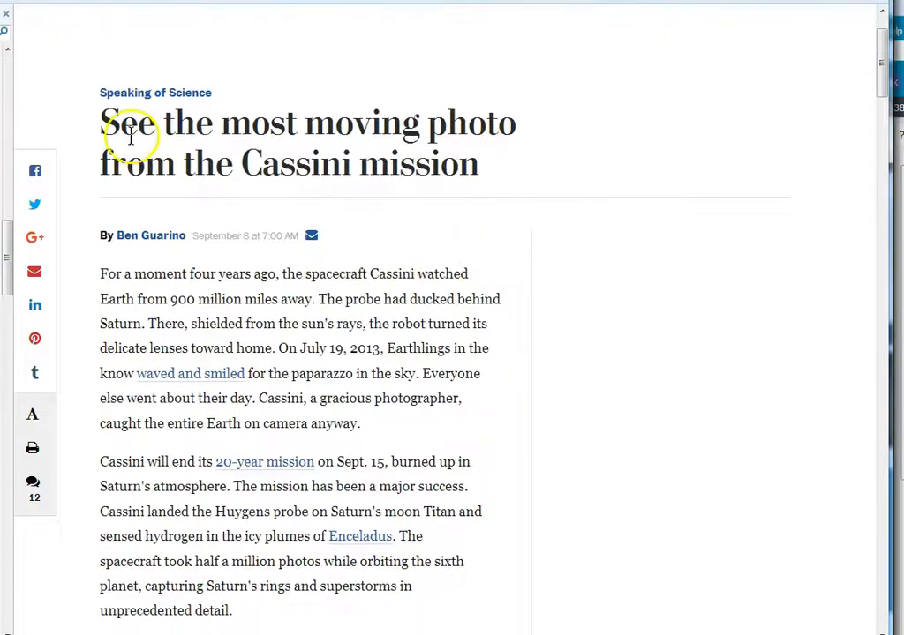
{"action": "mouse_move", "coordinate": [428, 219]}
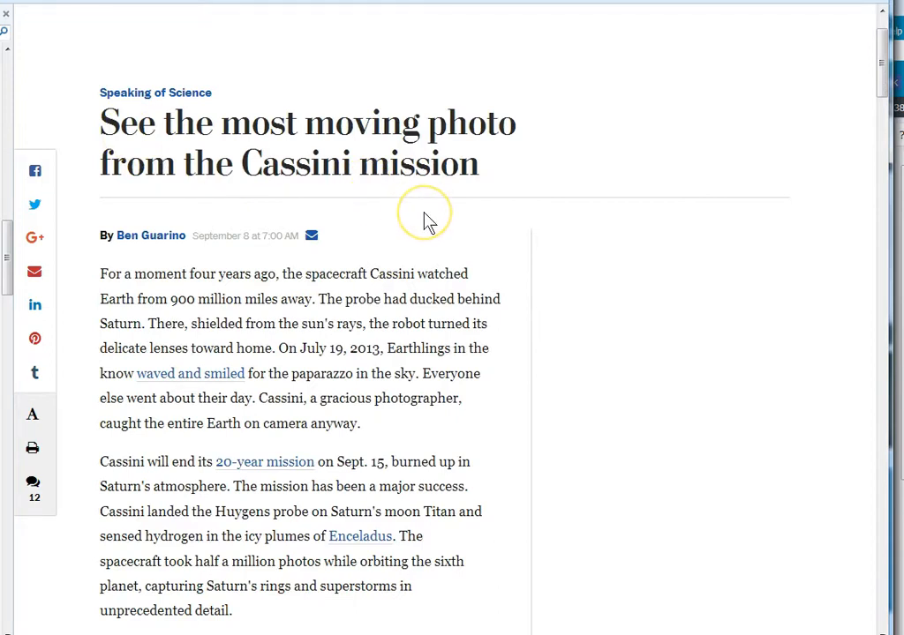
{"action": "scroll", "scroll_direction": "up", "scroll_amount": 3}
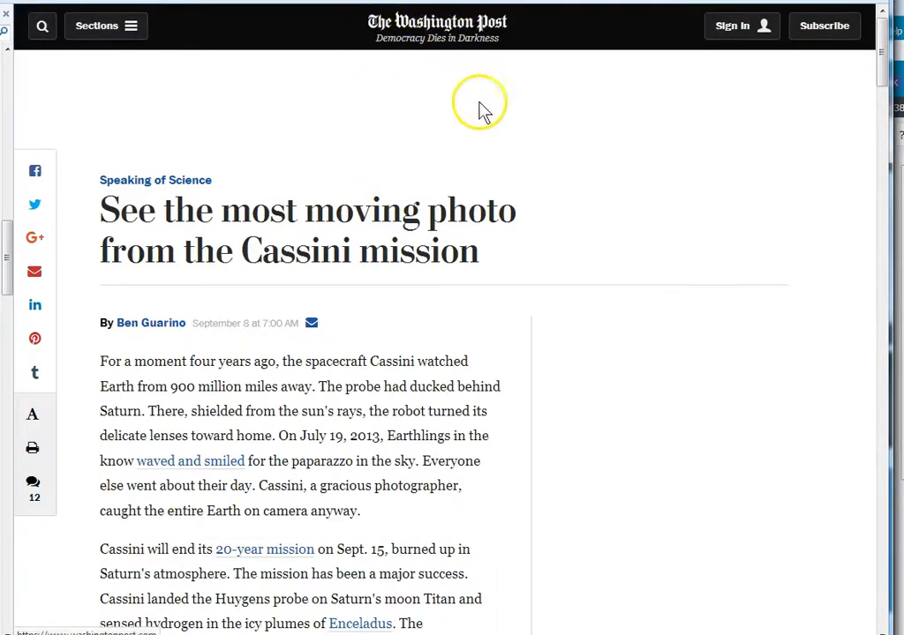
{"action": "scroll", "scroll_direction": "down", "scroll_amount": 3}
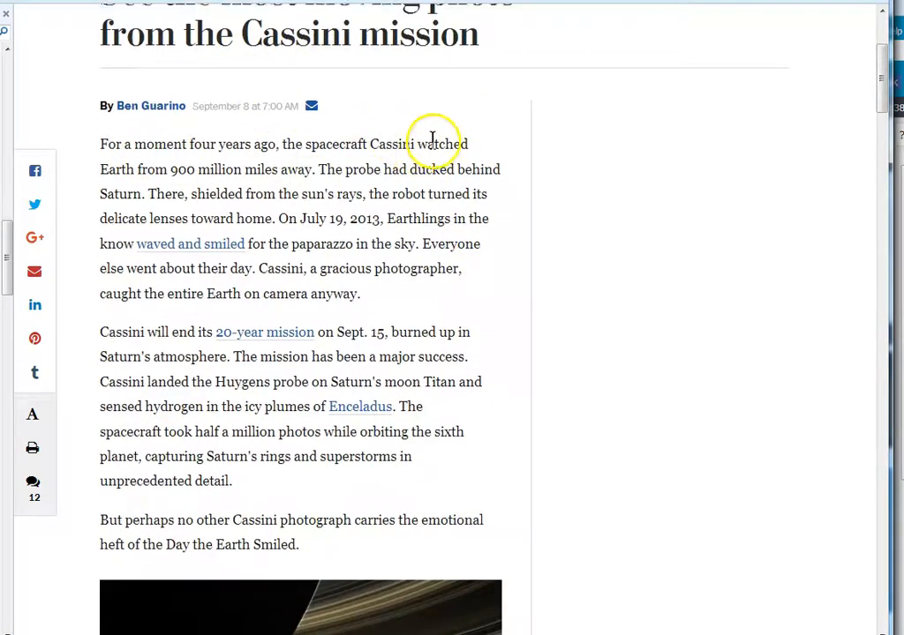
{"action": "scroll", "scroll_direction": "up", "scroll_amount": 3}
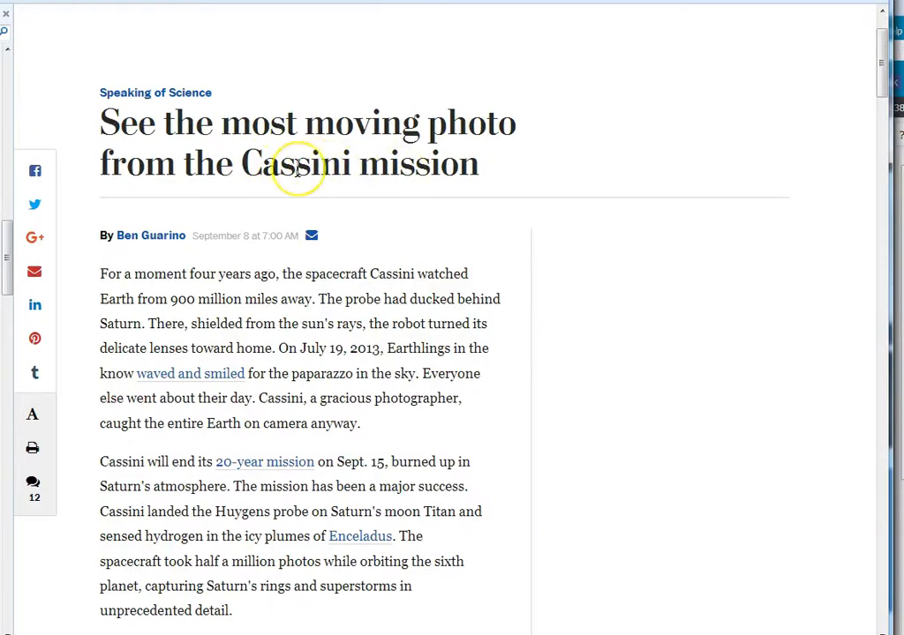
{"action": "mouse_move", "coordinate": [324, 210]}
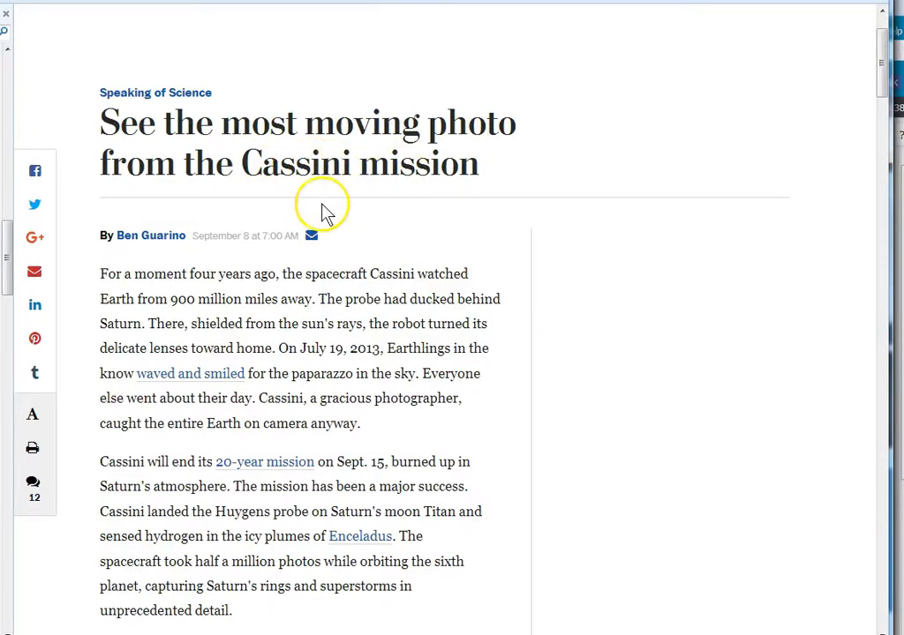
{"action": "scroll", "scroll_direction": "down", "scroll_amount": 3}
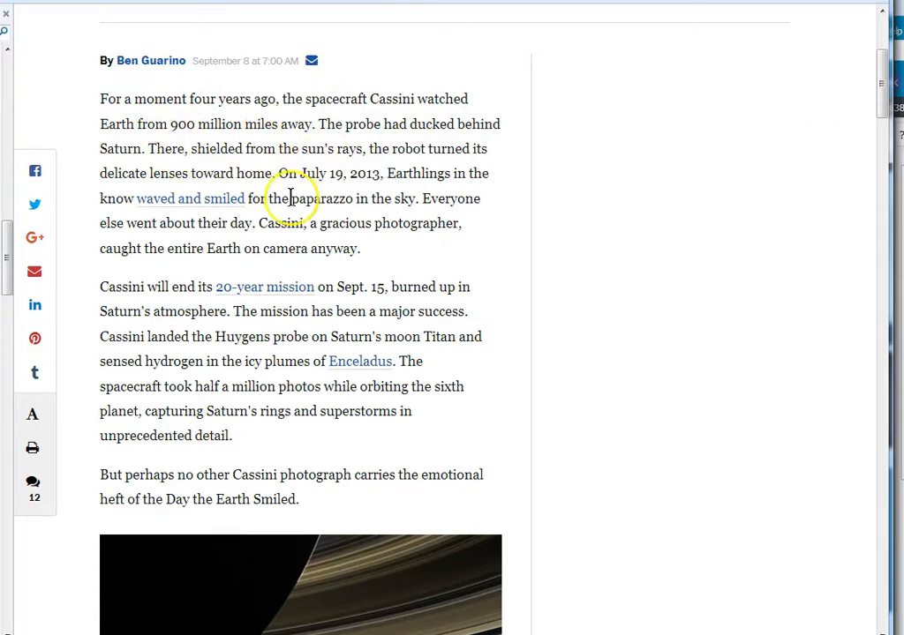
{"action": "scroll", "scroll_direction": "down", "scroll_amount": 3}
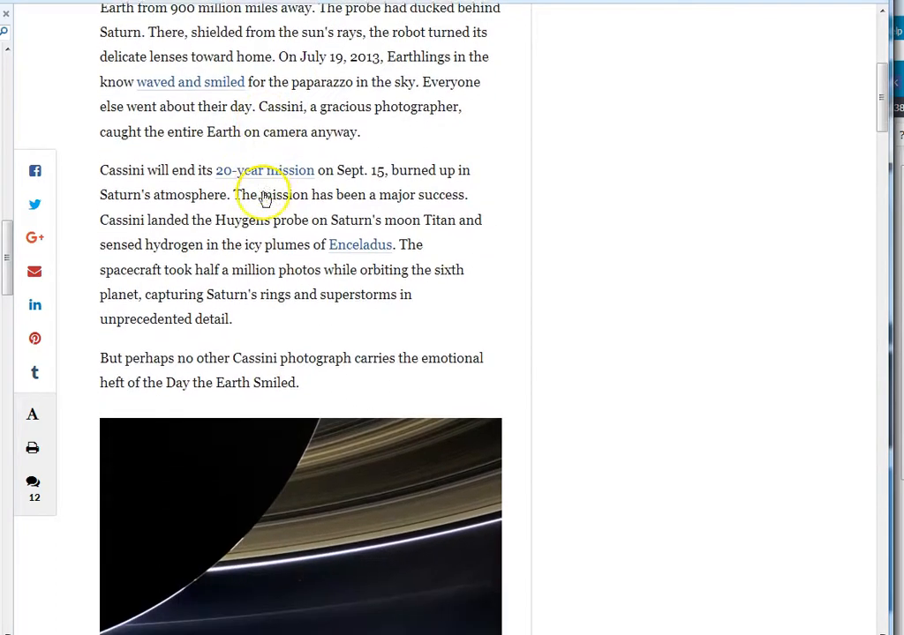
- Scroll further down and follow the 'Pale Blue Dot' link to NASA's page
{"action": "scroll", "scroll_direction": "down", "scroll_amount": 3}
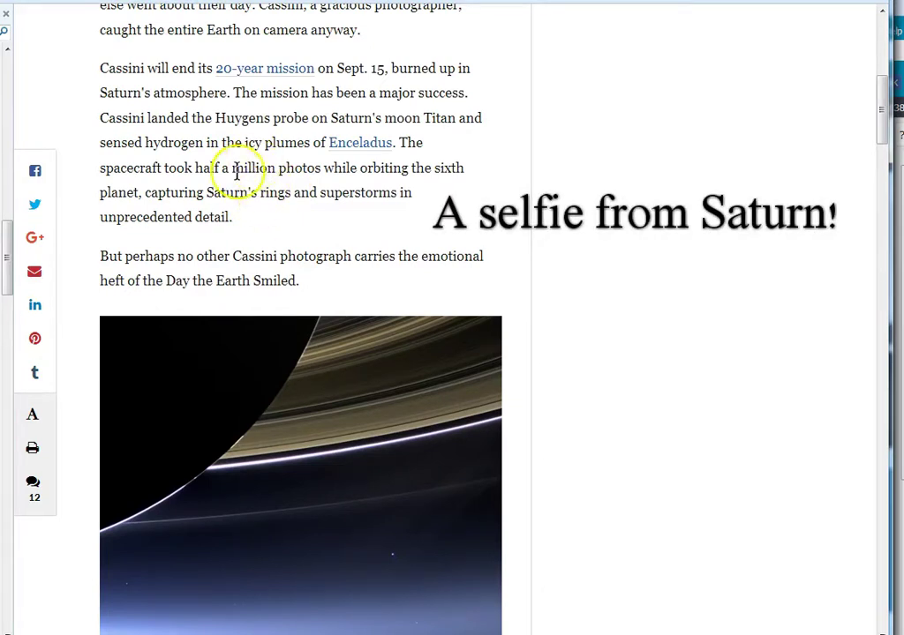
{"action": "scroll", "scroll_direction": "down", "scroll_amount": 3}
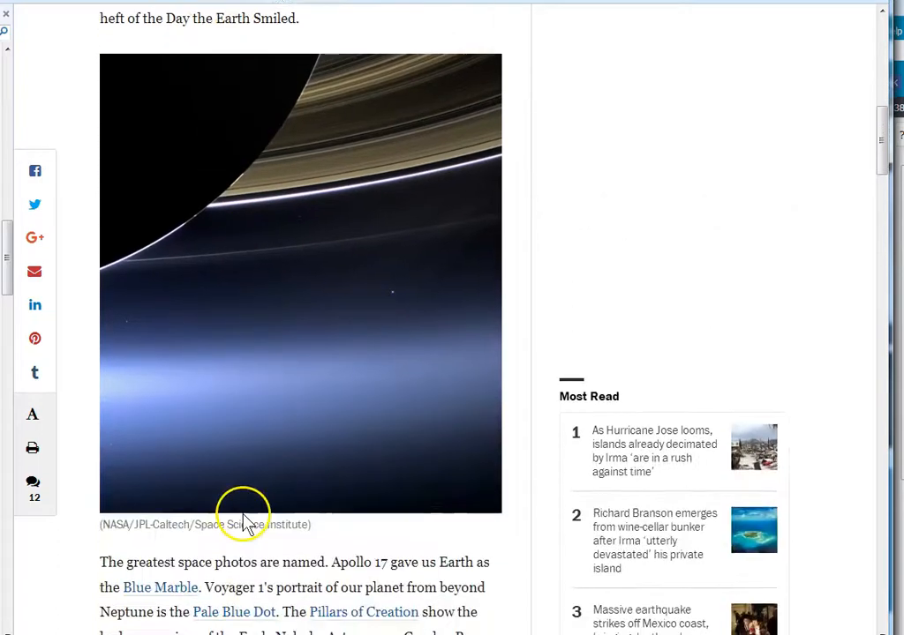
{"action": "scroll", "scroll_direction": "down", "scroll_amount": 3}
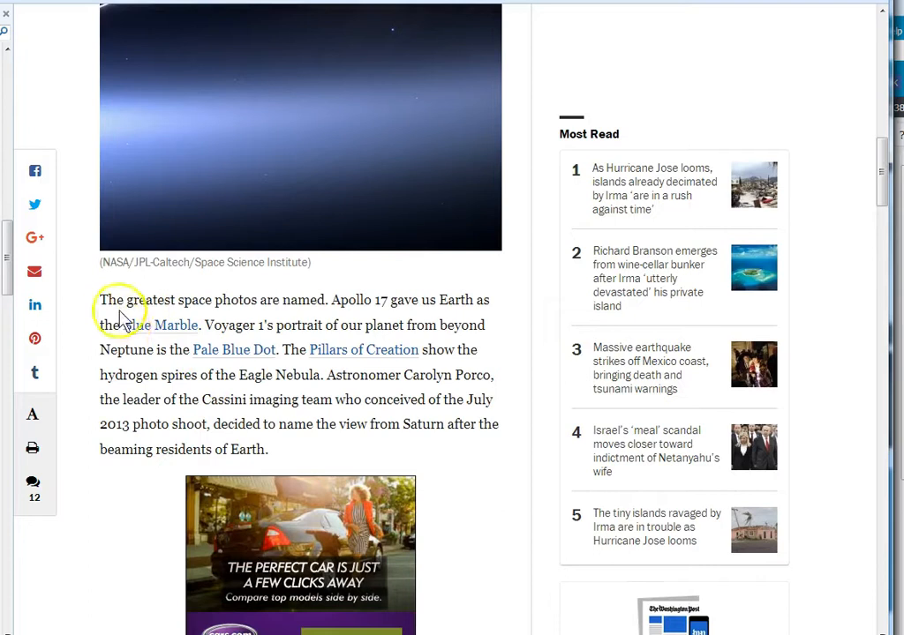
{"action": "mouse_move", "coordinate": [174, 333]}
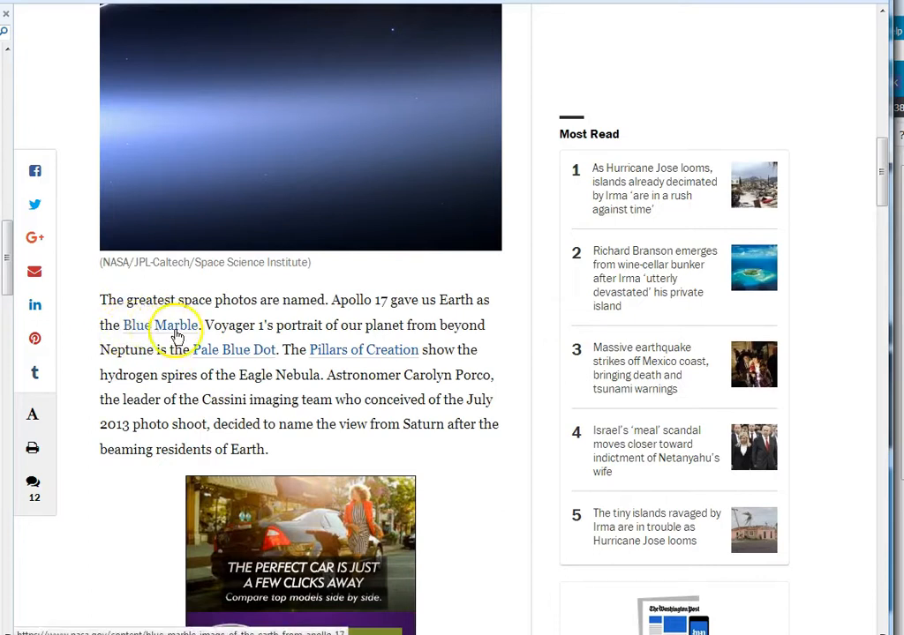
{"action": "left_click", "coordinate": [144, 325]}
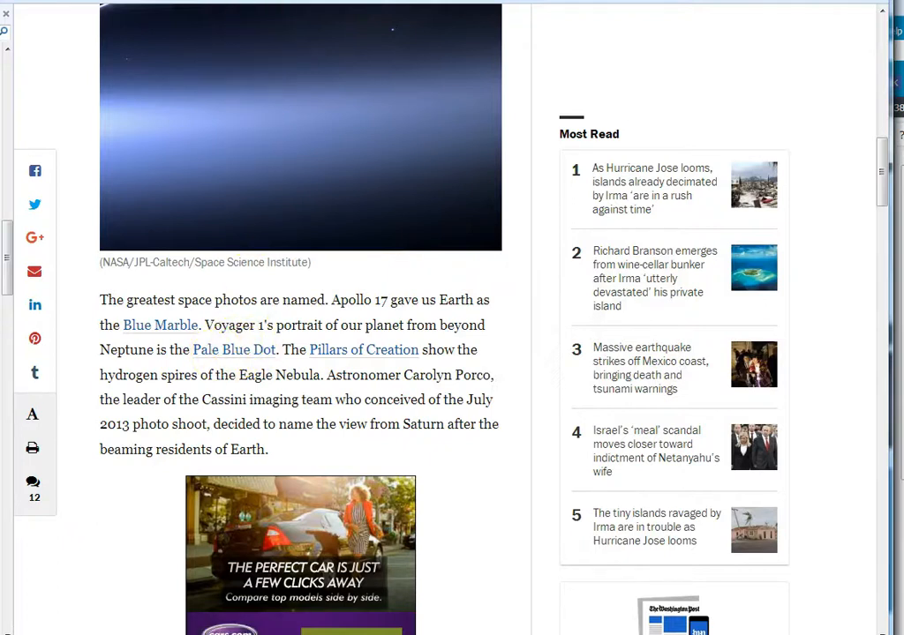
{"action": "left_click", "coordinate": [160, 325]}
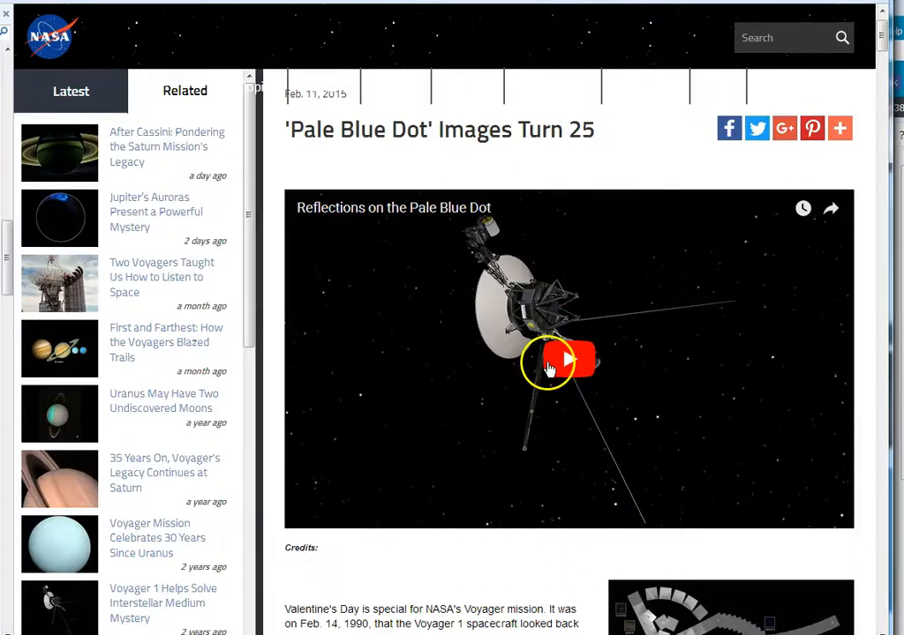
- Return to the Post article and open NASA's 'Hubble Revisits Iconic Pillars of Creation' story
{"action": "left_click", "coordinate": [322, 87]}
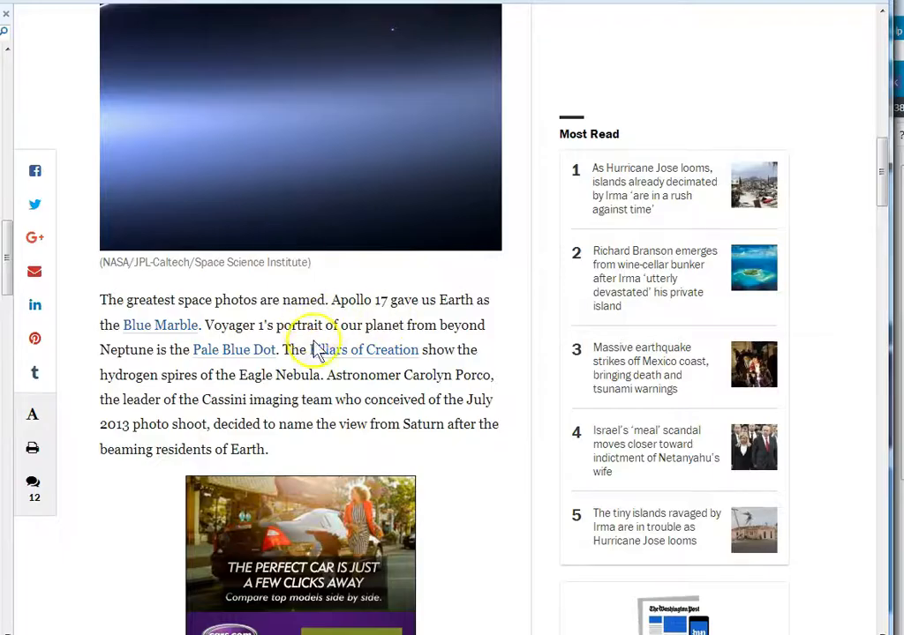
{"action": "mouse_move", "coordinate": [366, 119]}
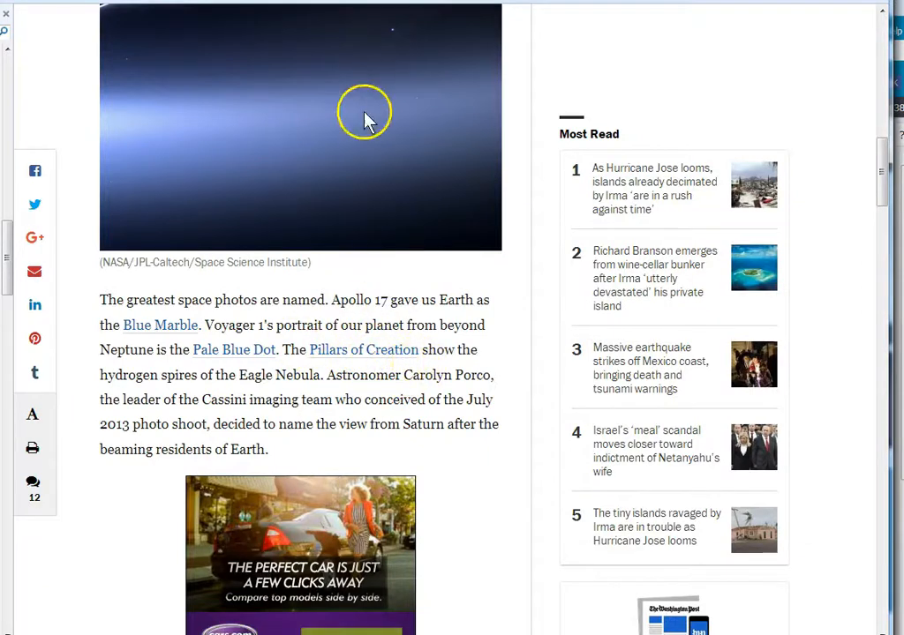
{"action": "left_click", "coordinate": [364, 350]}
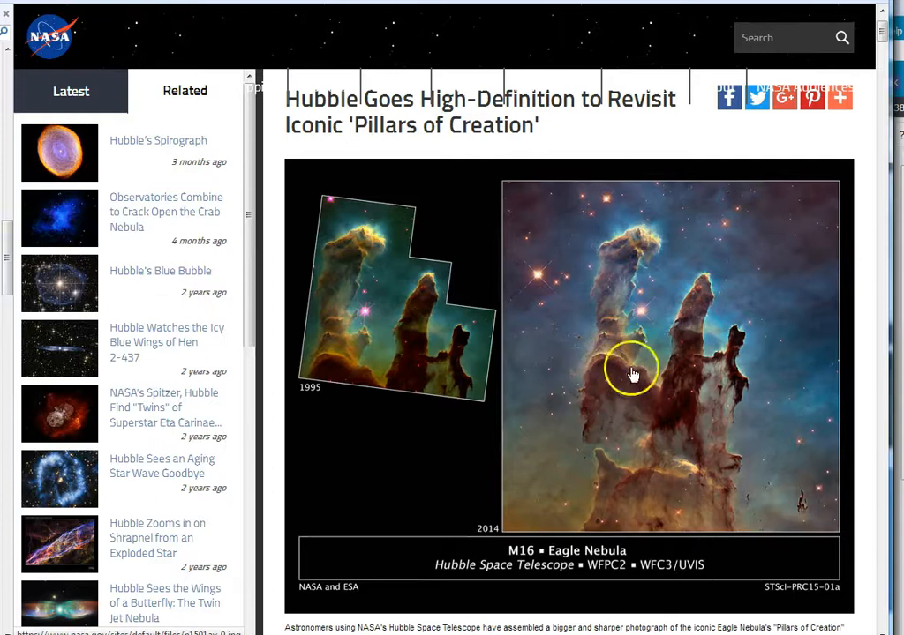
{"action": "mouse_move", "coordinate": [276, 25]}
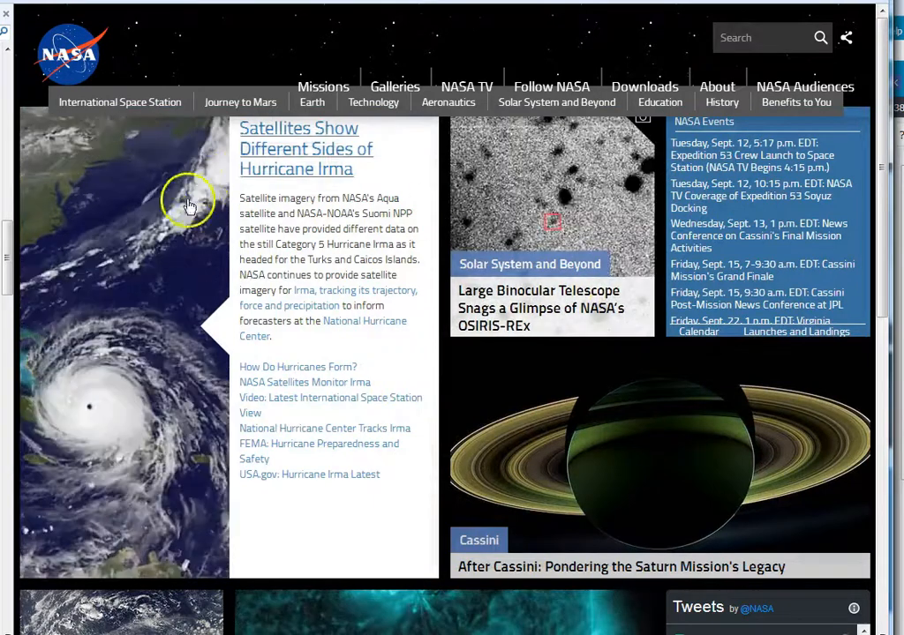
{"action": "mouse_move", "coordinate": [193, 416]}
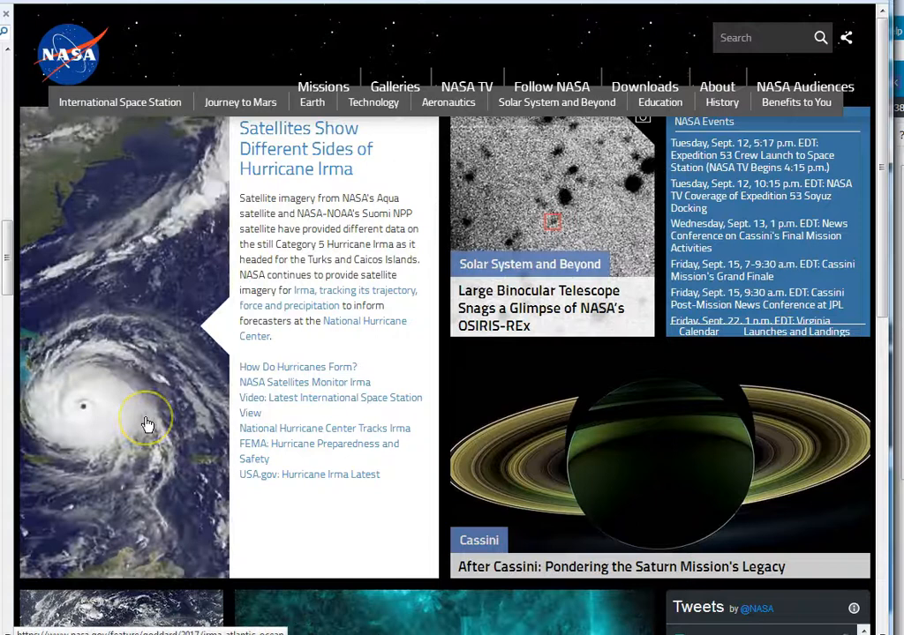
- Scroll down NASA's homepage past the Hurricane Irma, Cassini and Space Weather stories, then back up
{"action": "scroll", "scroll_direction": "down", "scroll_amount": 3}
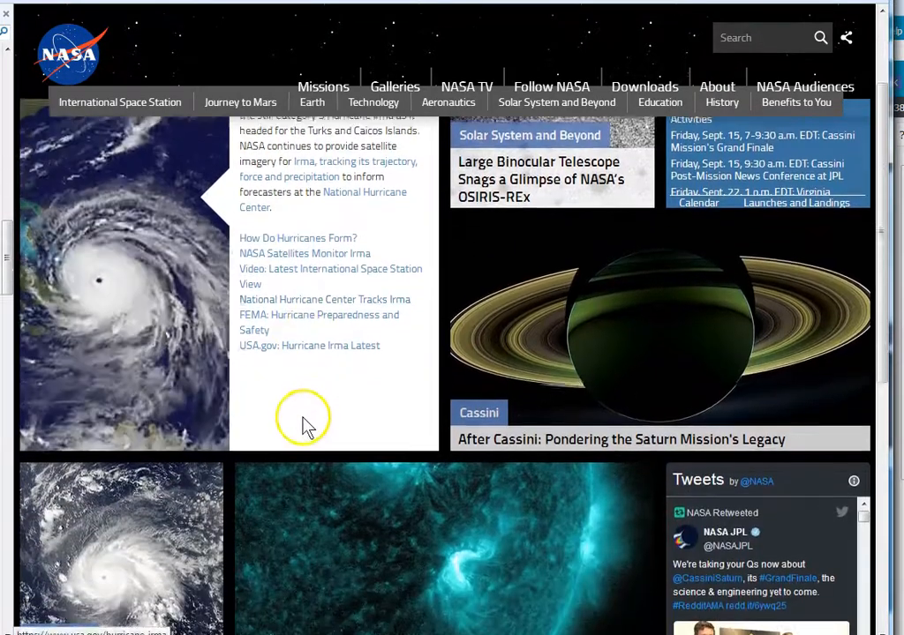
{"action": "scroll", "scroll_direction": "down", "scroll_amount": 3}
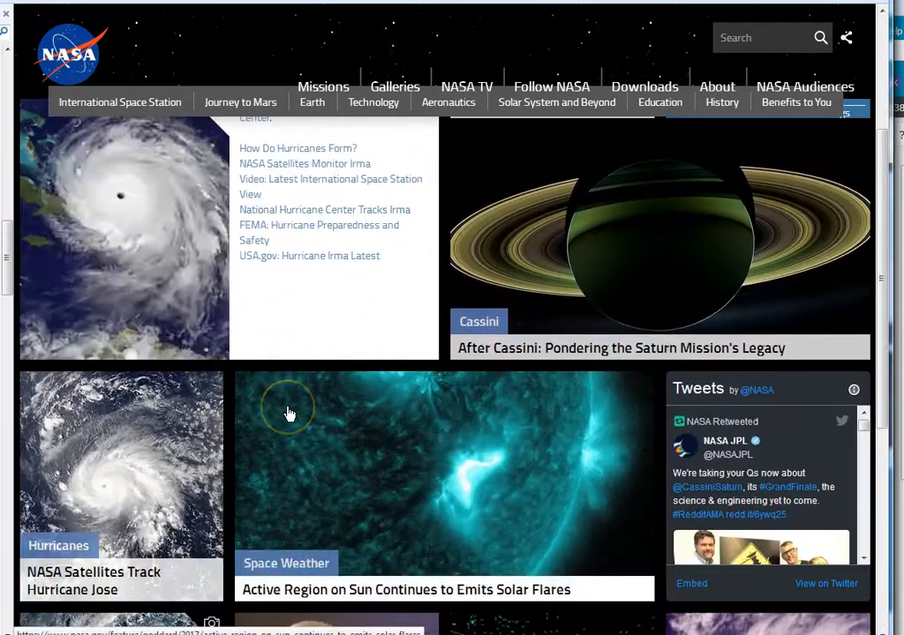
{"action": "scroll", "scroll_direction": "up", "scroll_amount": 3}
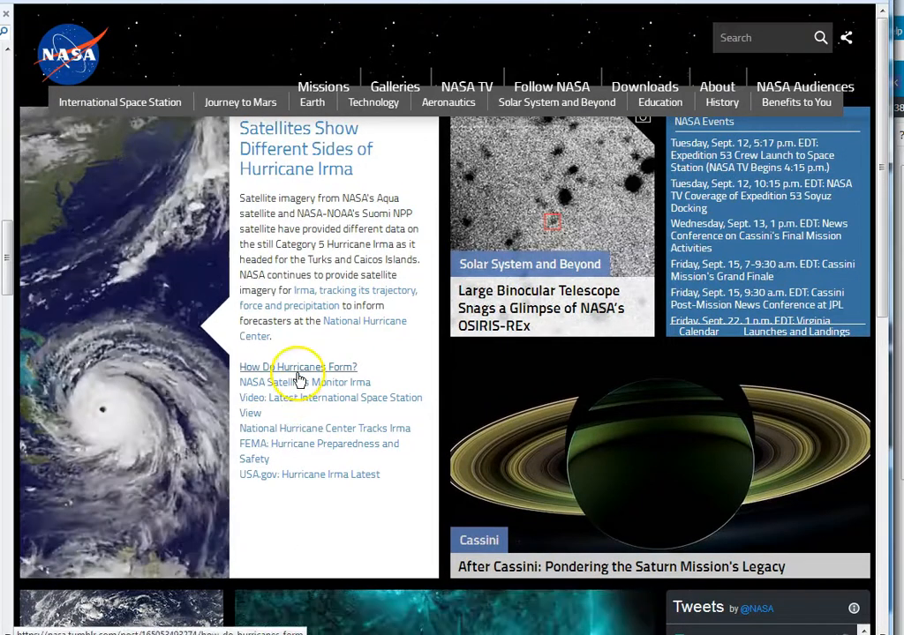
{"action": "mouse_move", "coordinate": [411, 358]}
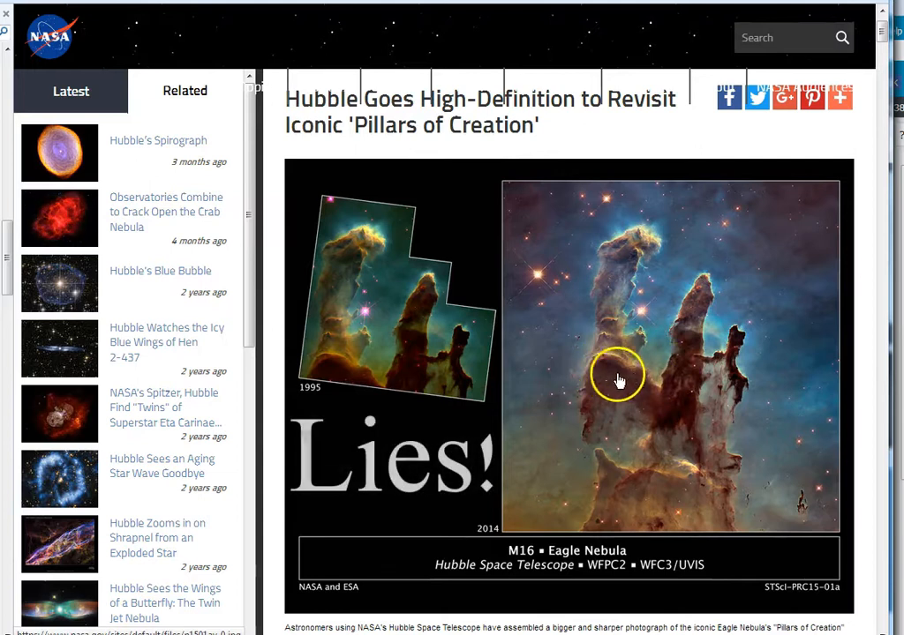
{"action": "mouse_move", "coordinate": [600, 344]}
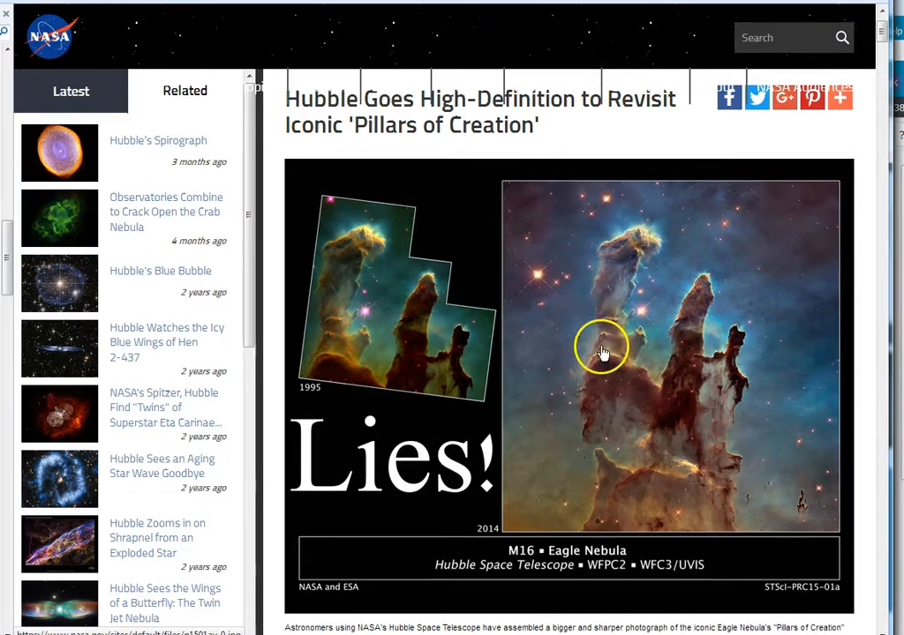
{"action": "mouse_move", "coordinate": [620, 393]}
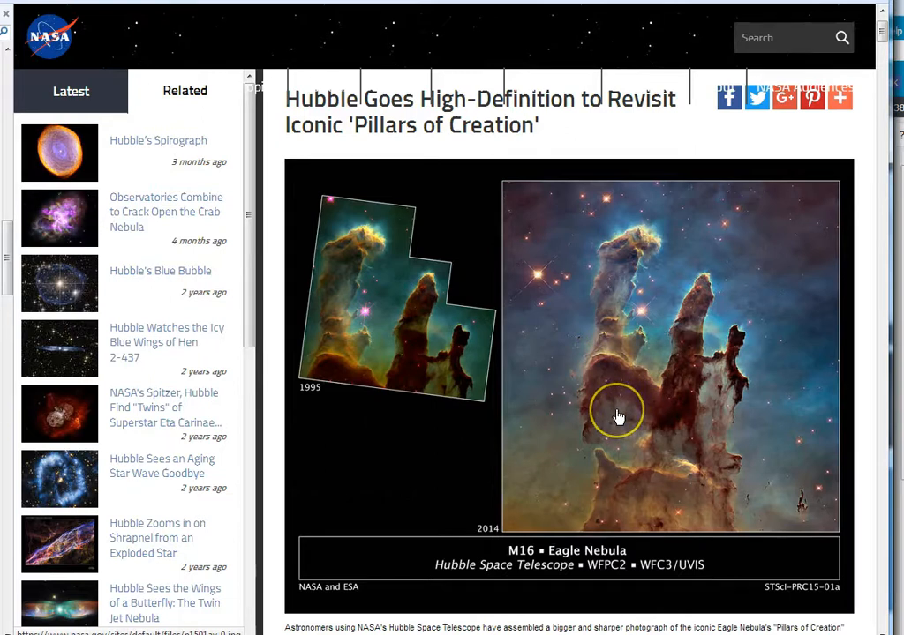
{"action": "mouse_move", "coordinate": [468, 389]}
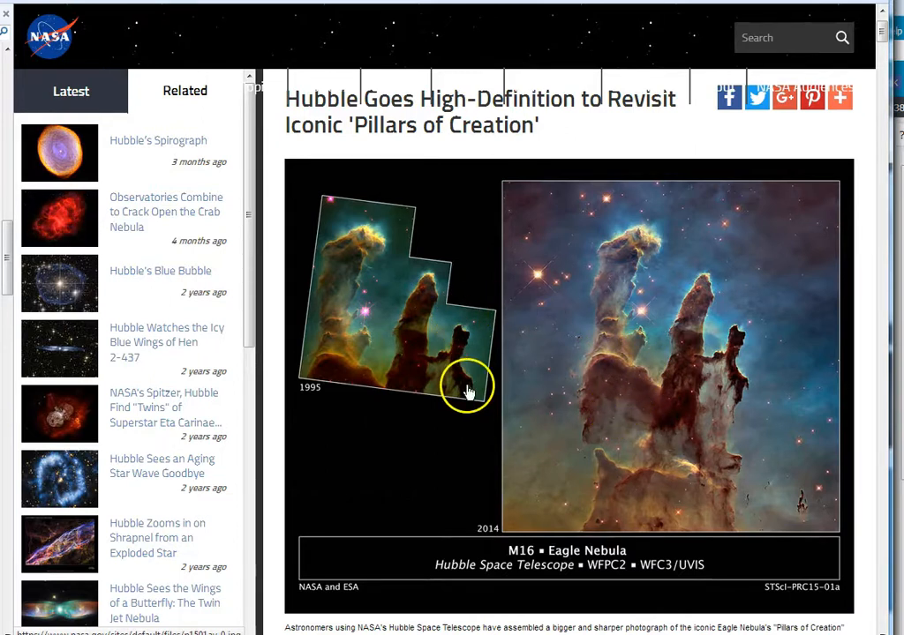
{"action": "mouse_move", "coordinate": [653, 398]}
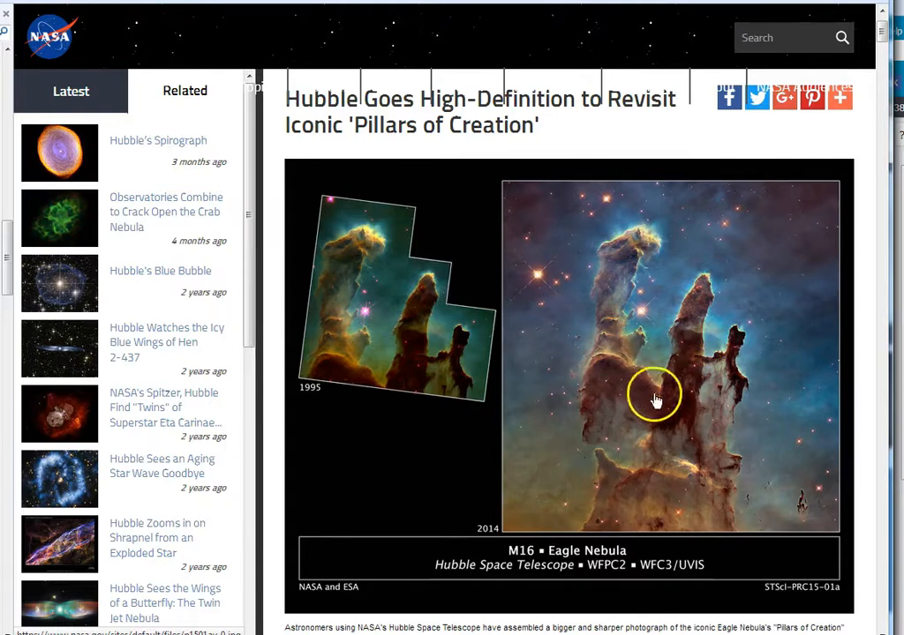
{"action": "mouse_move", "coordinate": [635, 534]}
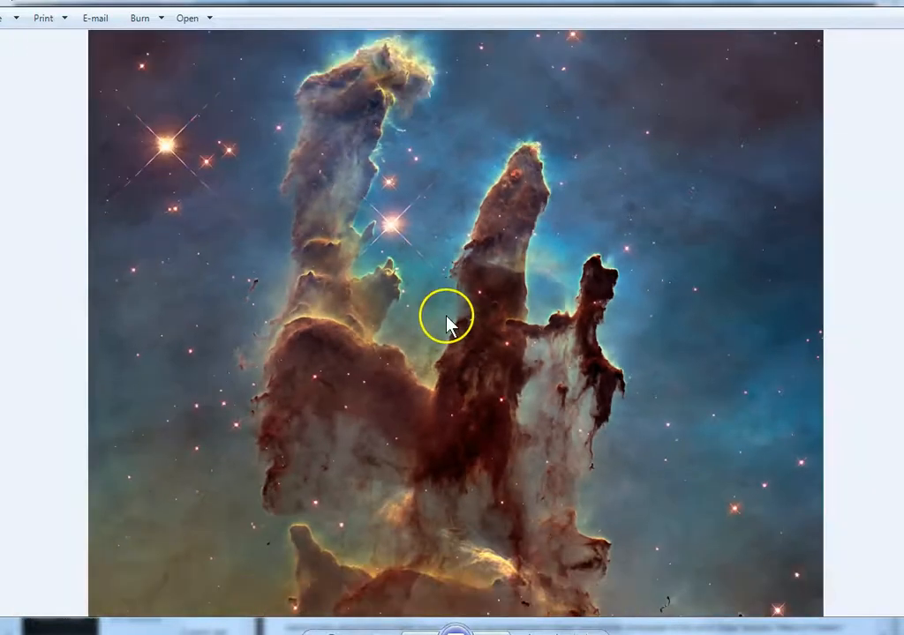
{"action": "mouse_move", "coordinate": [403, 379]}
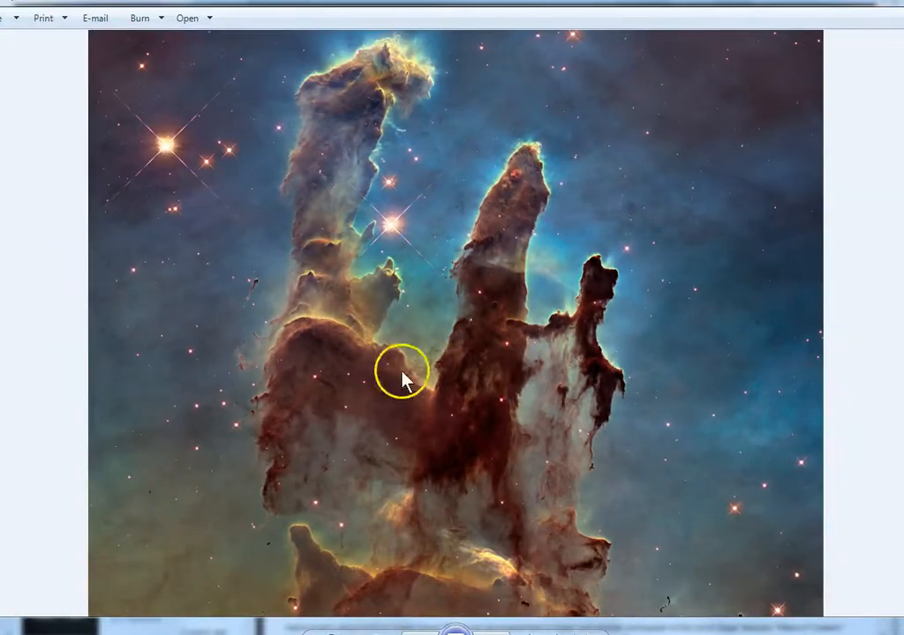
{"action": "mouse_move", "coordinate": [528, 343]}
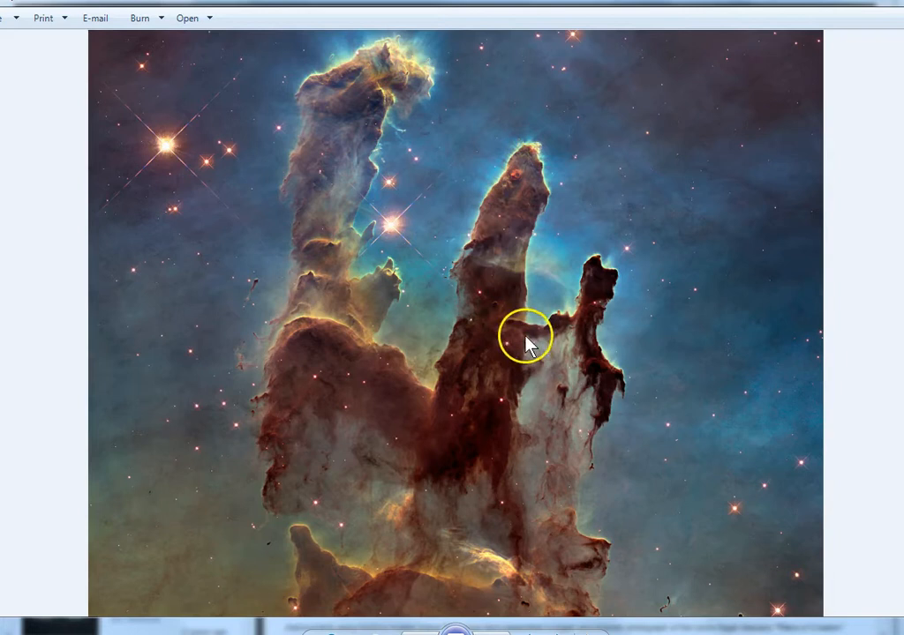
{"action": "mouse_move", "coordinate": [543, 326]}
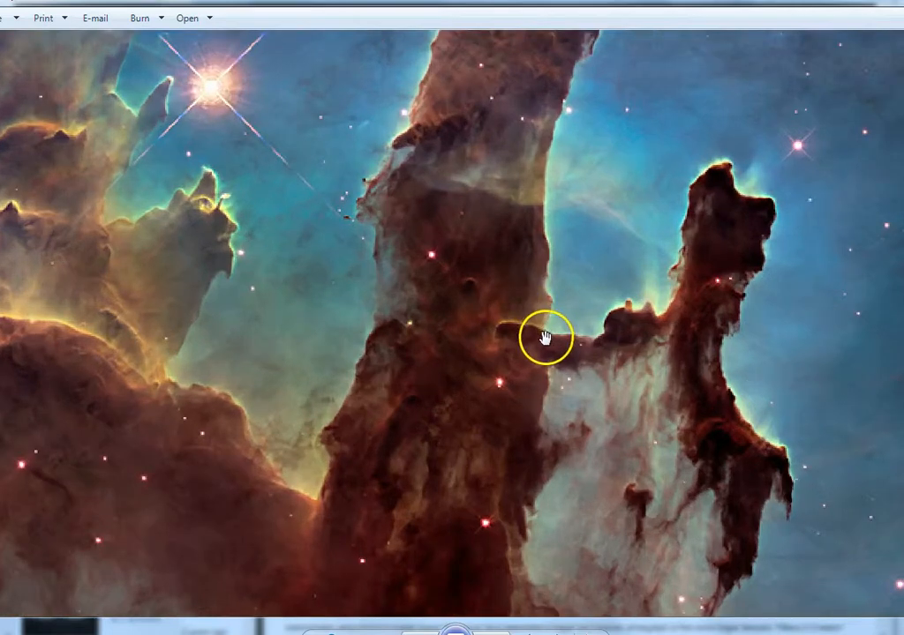
- Pan the enlarged Pillars of Creation image toward the right and central pillars
{"action": "left_click_drag", "start_coordinate": [545, 338], "coordinate": [652, 382]}
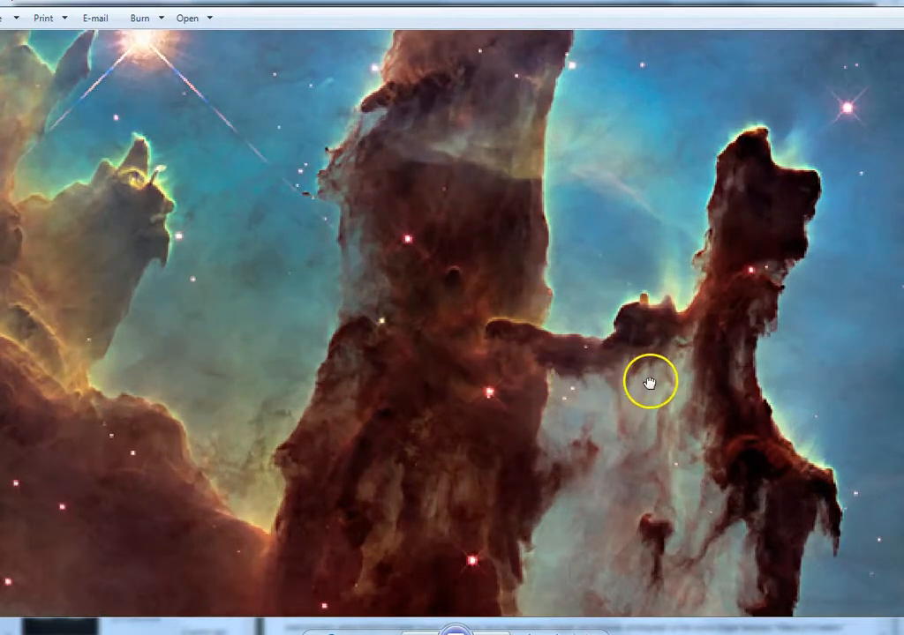
{"action": "left_click_drag", "start_coordinate": [653, 384], "coordinate": [430, 300]}
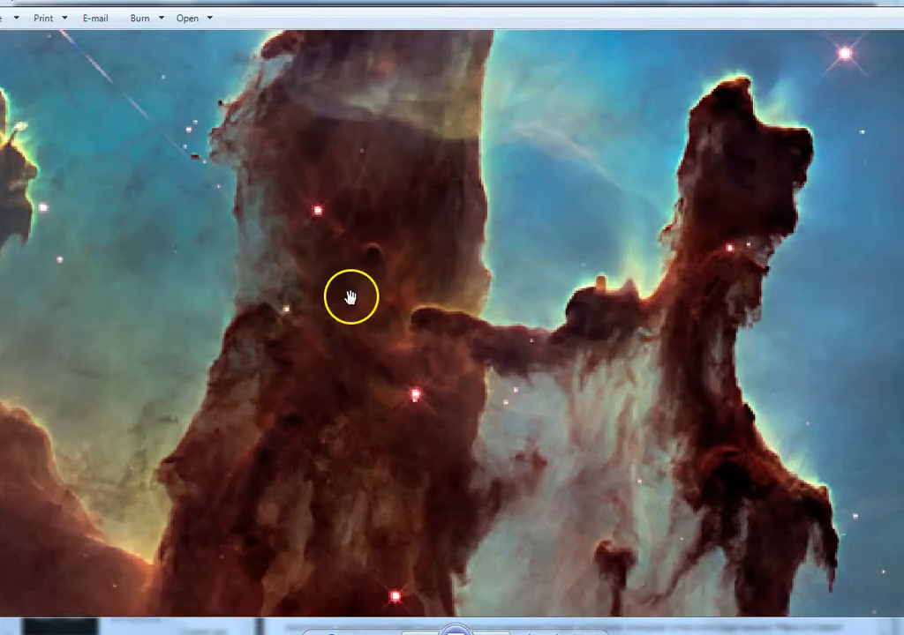
{"action": "mouse_move", "coordinate": [373, 241]}
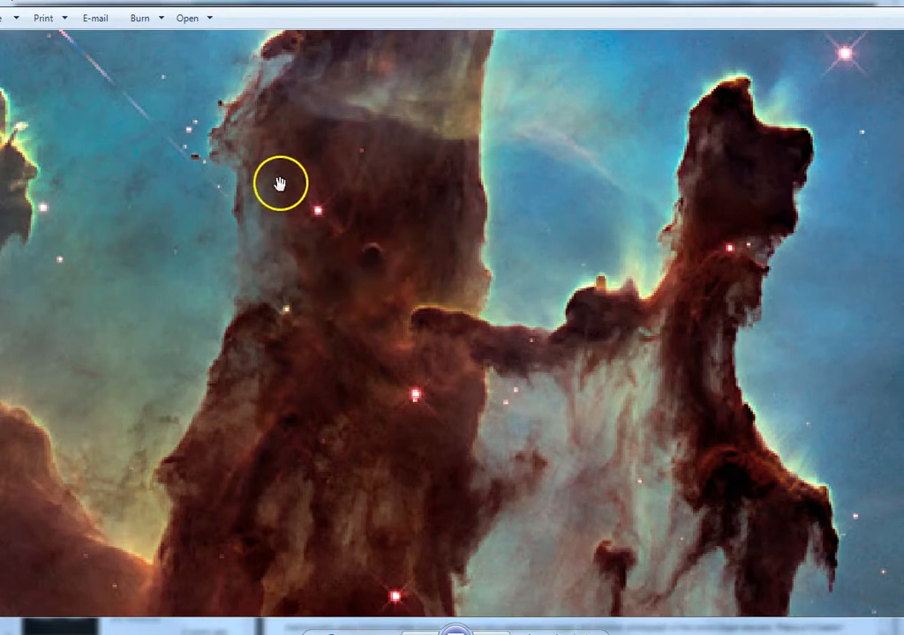
{"action": "mouse_move", "coordinate": [448, 145]}
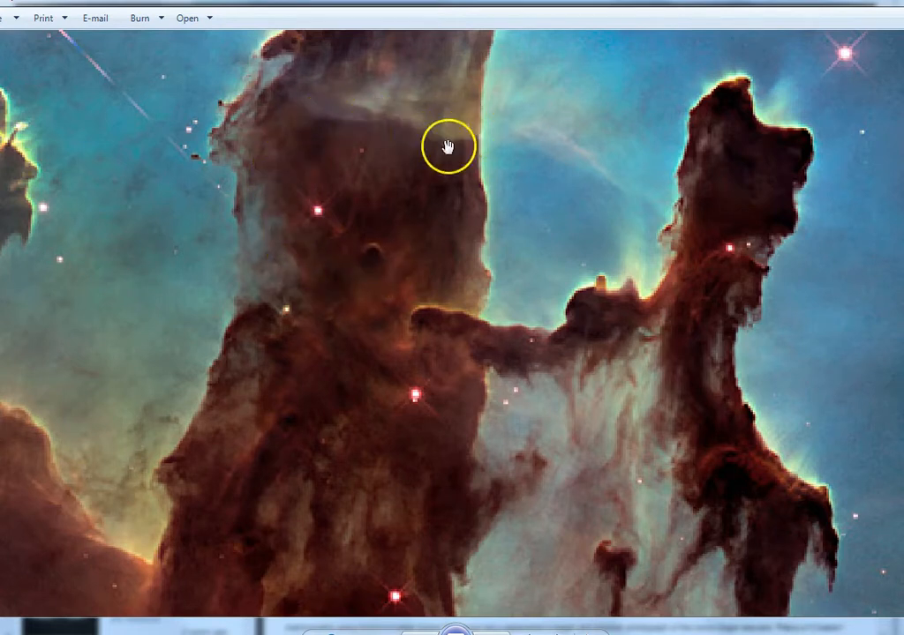
{"action": "mouse_move", "coordinate": [486, 204]}
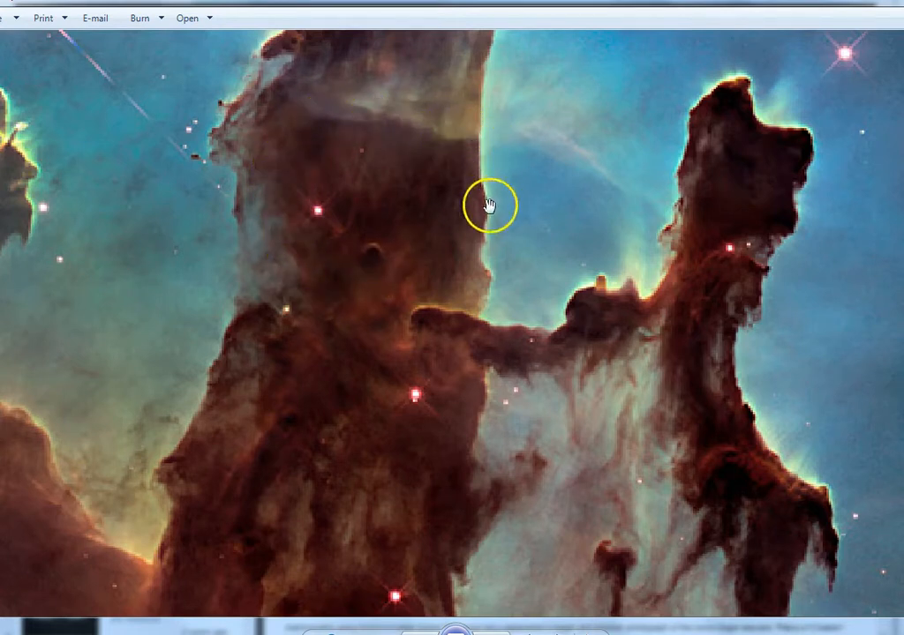
{"action": "mouse_move", "coordinate": [483, 246]}
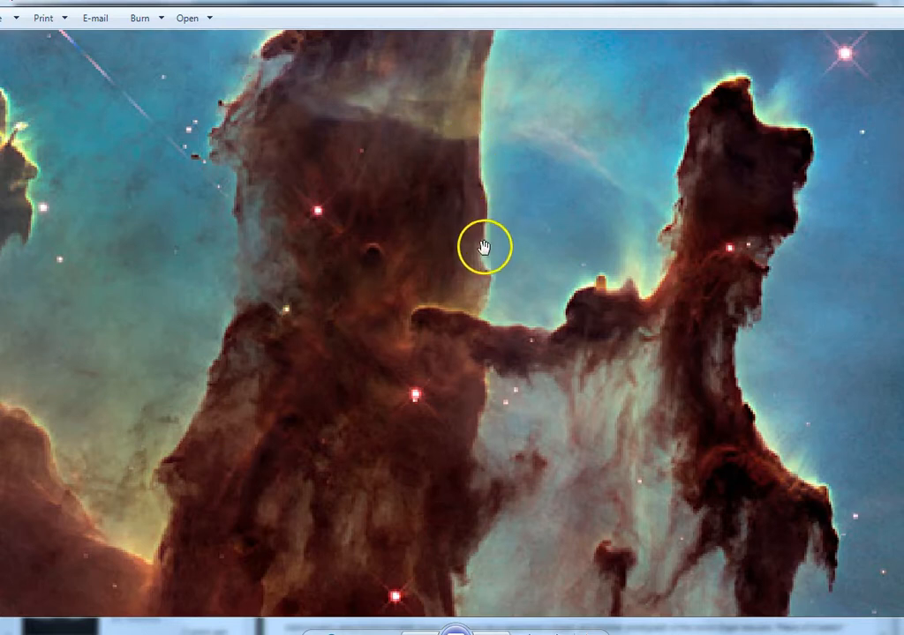
{"action": "mouse_move", "coordinate": [484, 308]}
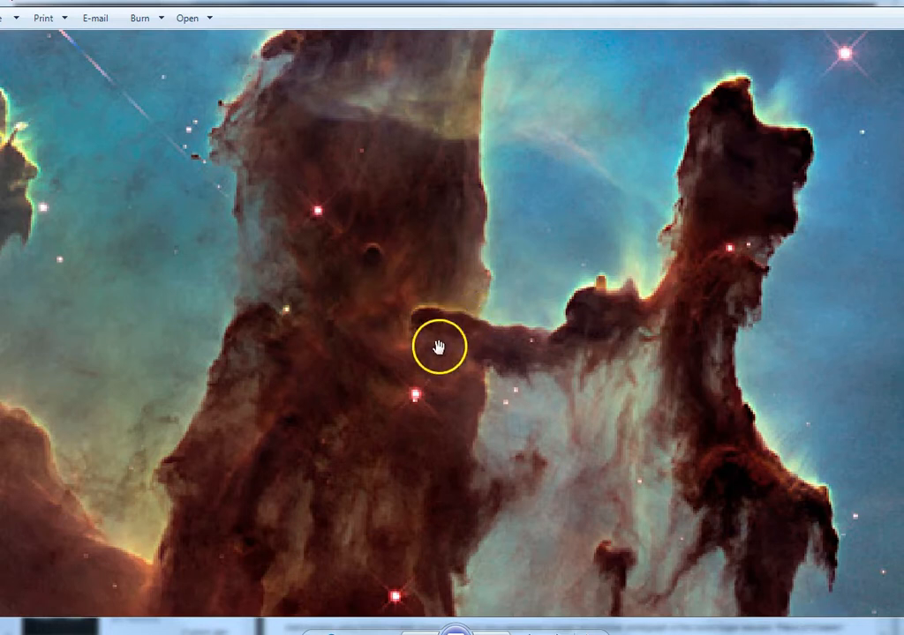
{"action": "mouse_move", "coordinate": [523, 333]}
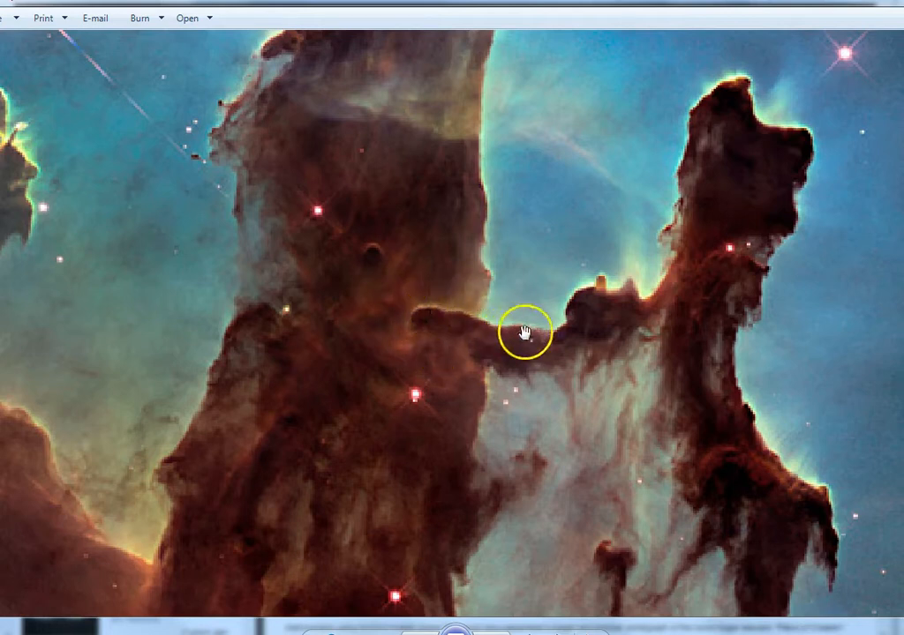
{"action": "mouse_move", "coordinate": [724, 225]}
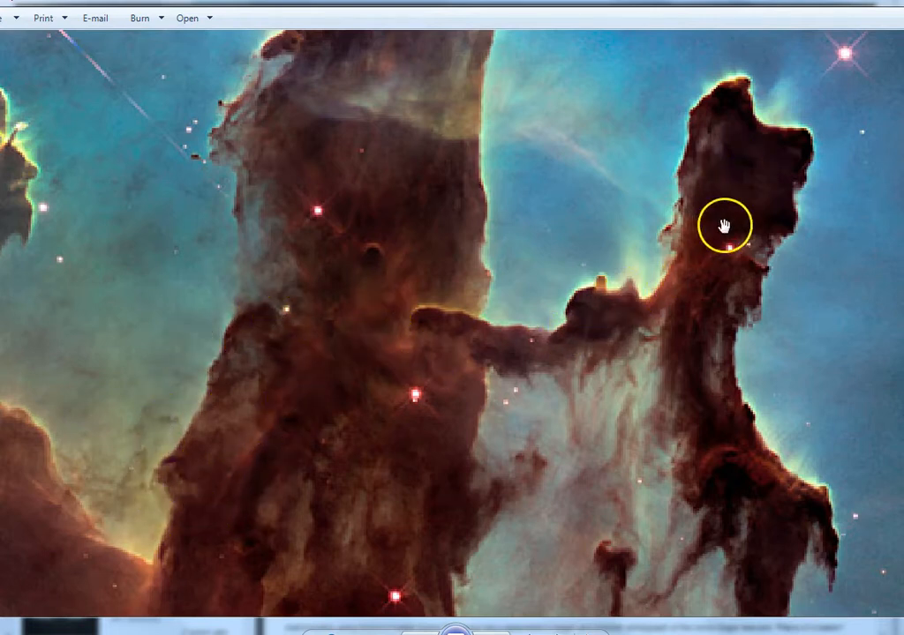
- Drag the close-up from the right pillar's head to open sky, then reframe both pillar tops
{"action": "left_click_drag", "start_coordinate": [722, 224], "coordinate": [712, 161]}
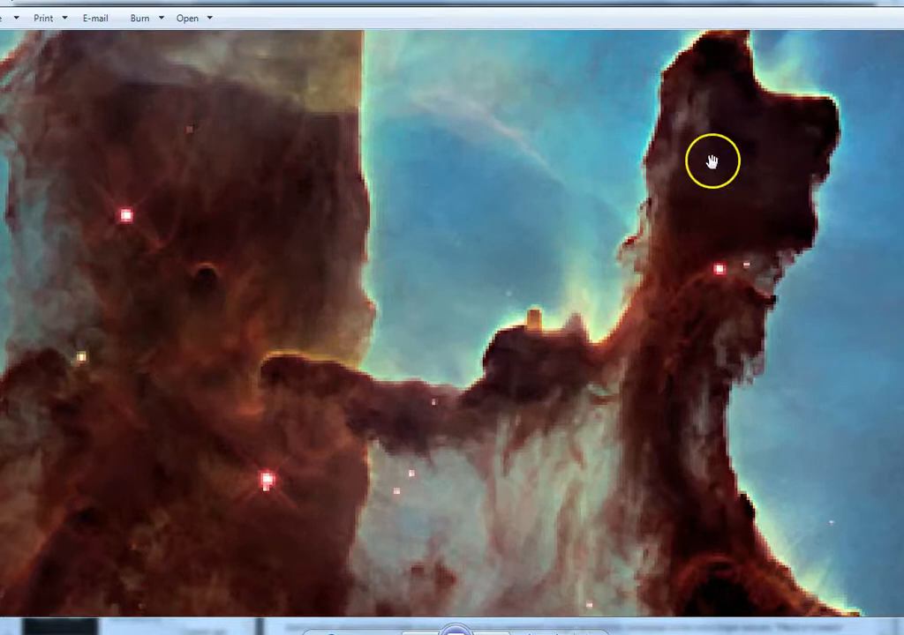
{"action": "left_click_drag", "start_coordinate": [713, 161], "coordinate": [353, 411]}
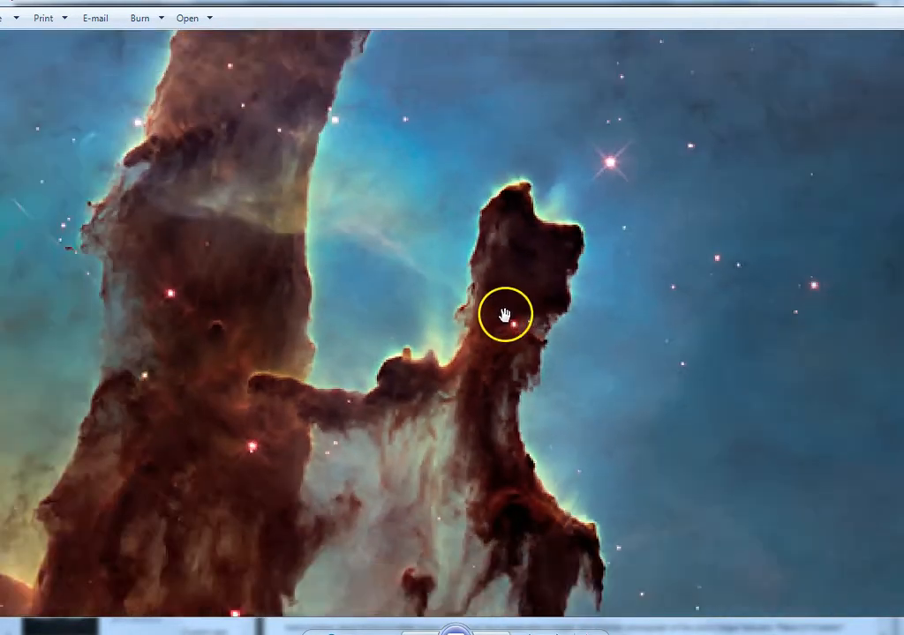
{"action": "left_click_drag", "start_coordinate": [508, 313], "coordinate": [411, 362]}
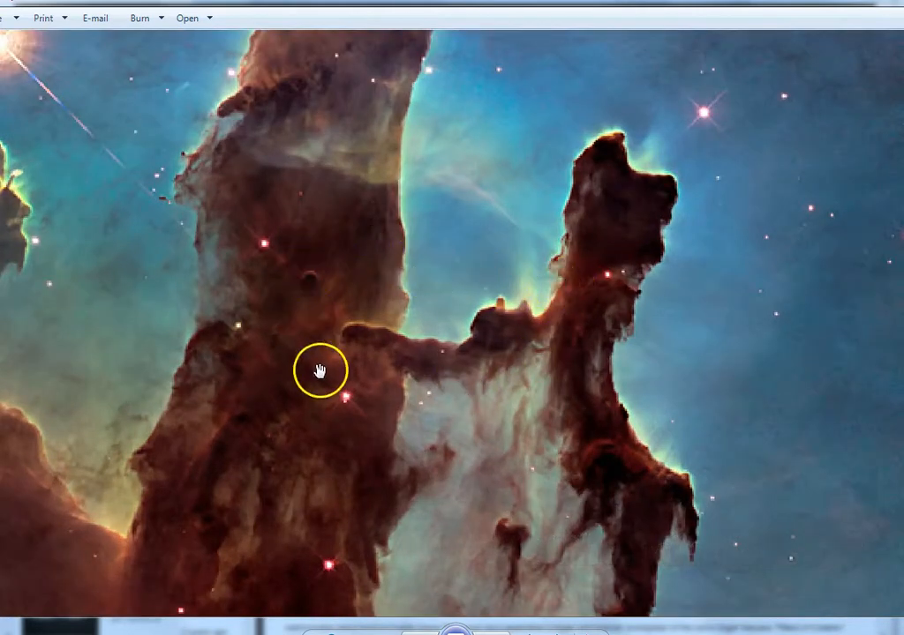
{"action": "left_click_drag", "start_coordinate": [320, 371], "coordinate": [576, 362]}
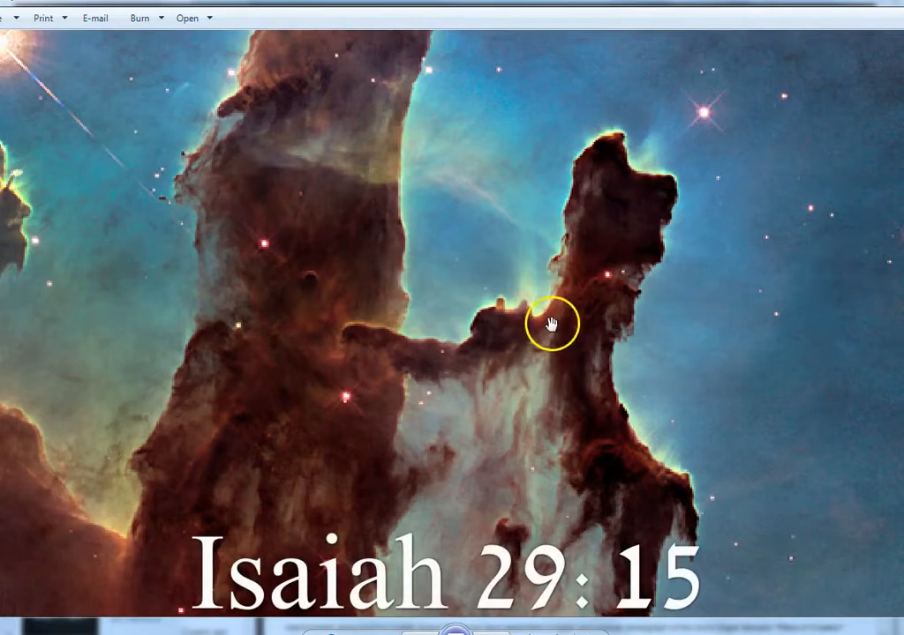
{"action": "mouse_move", "coordinate": [520, 373]}
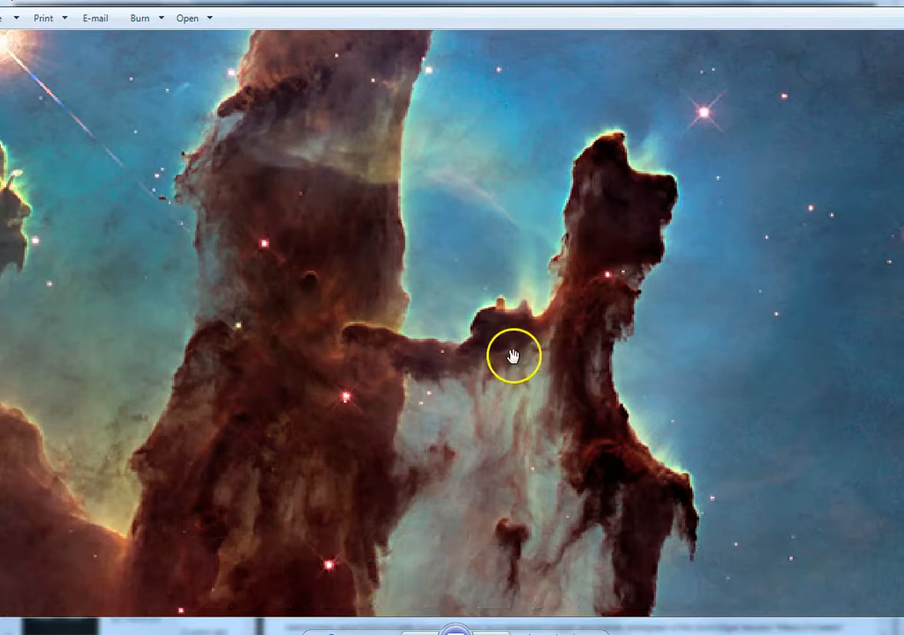
{"action": "mouse_move", "coordinate": [450, 459]}
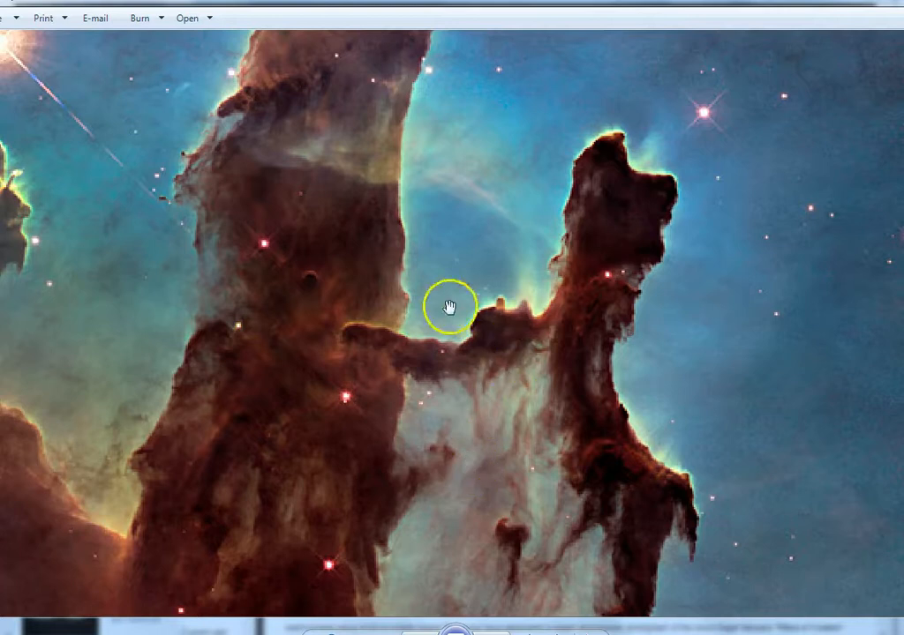
{"action": "left_click_drag", "start_coordinate": [450, 304], "coordinate": [459, 417]}
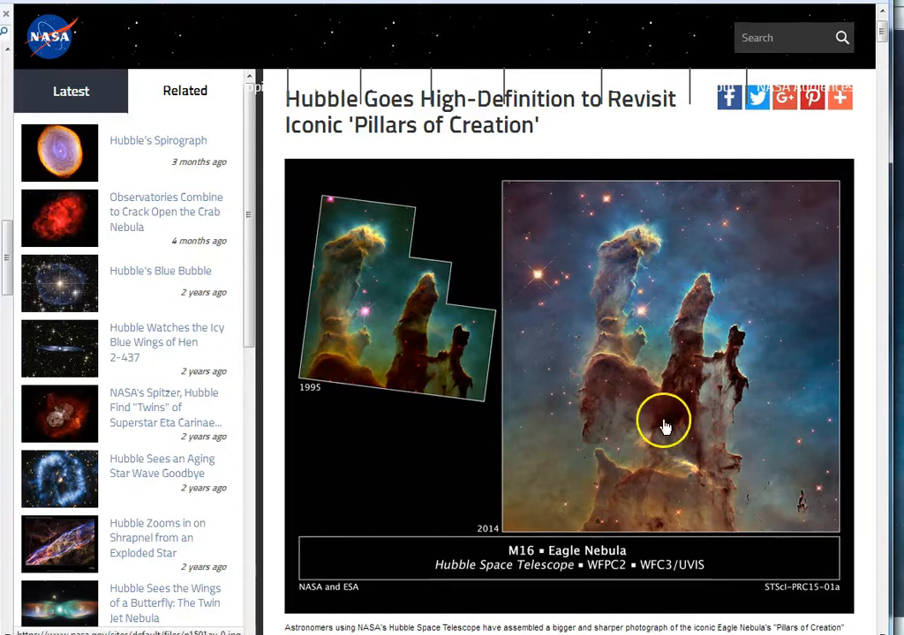
{"action": "mouse_move", "coordinate": [642, 435]}
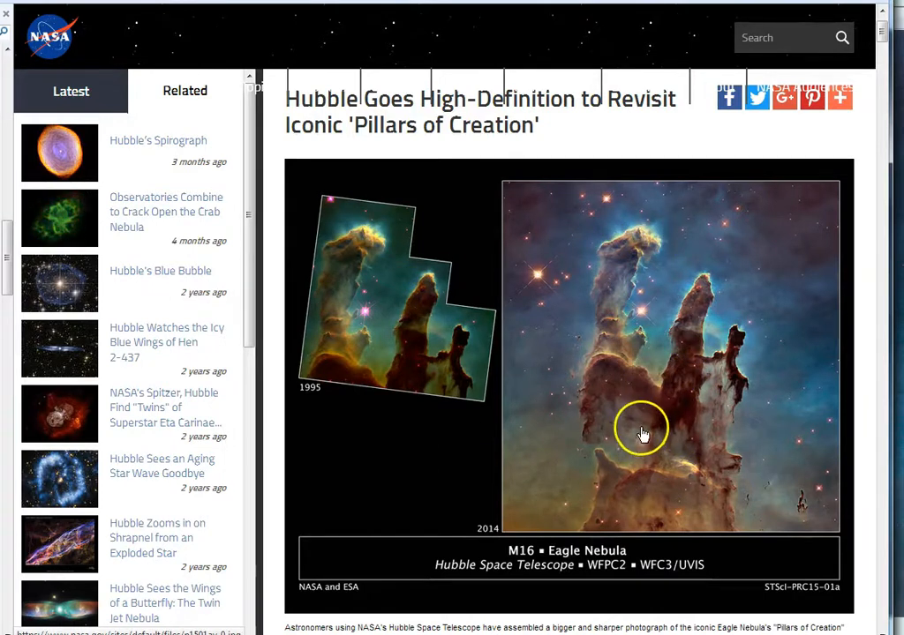
{"action": "mouse_move", "coordinate": [642, 463]}
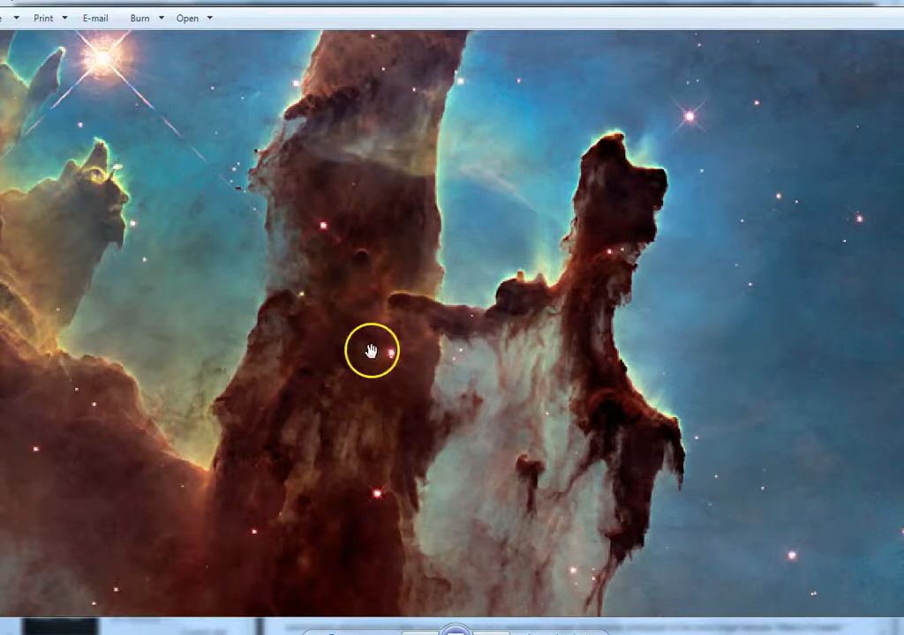
- Pan over the right pillar's head and central ledge, then toward the clouds on the left
{"action": "left_click_drag", "start_coordinate": [374, 351], "coordinate": [578, 289]}
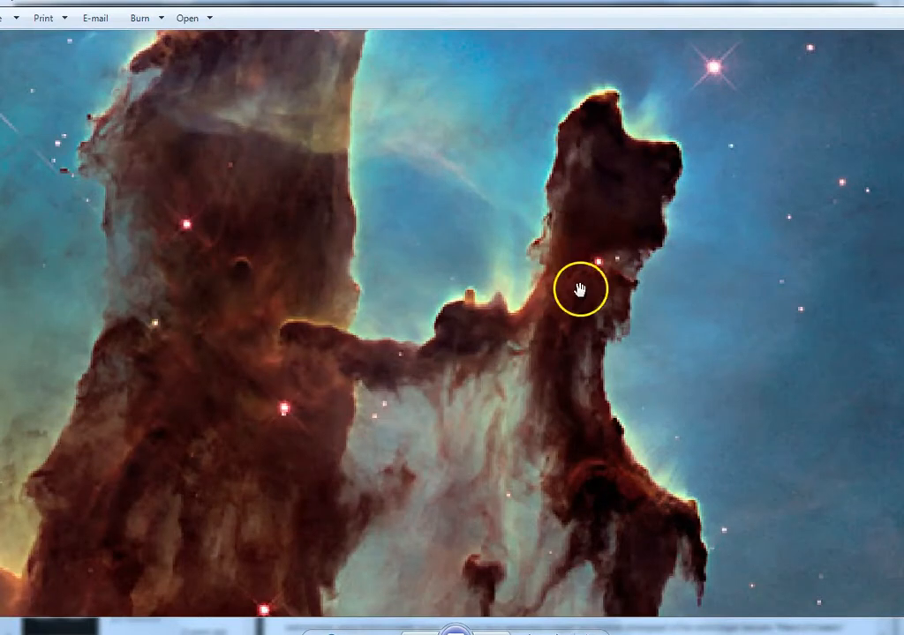
{"action": "left_click_drag", "start_coordinate": [578, 289], "coordinate": [433, 316]}
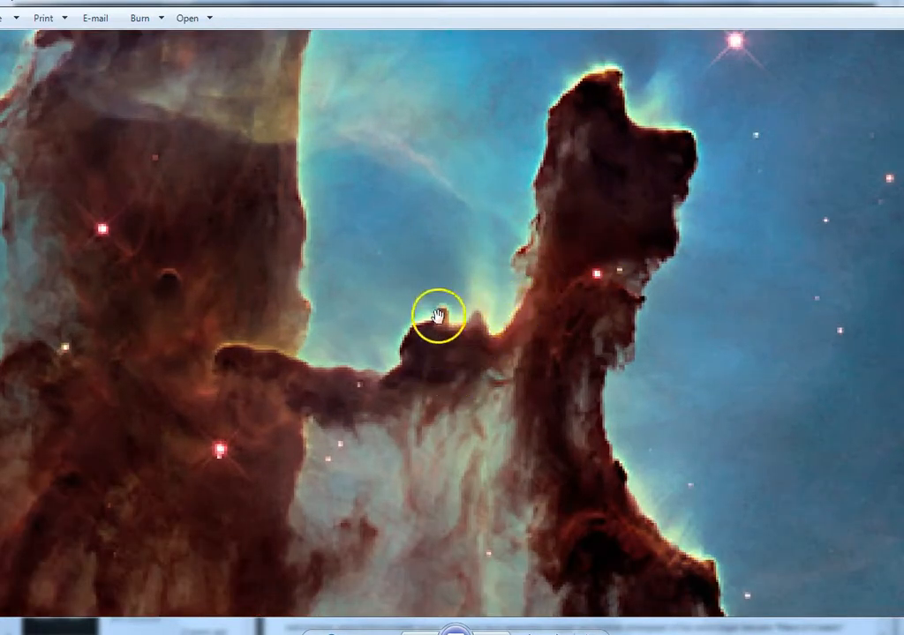
{"action": "mouse_move", "coordinate": [435, 328]}
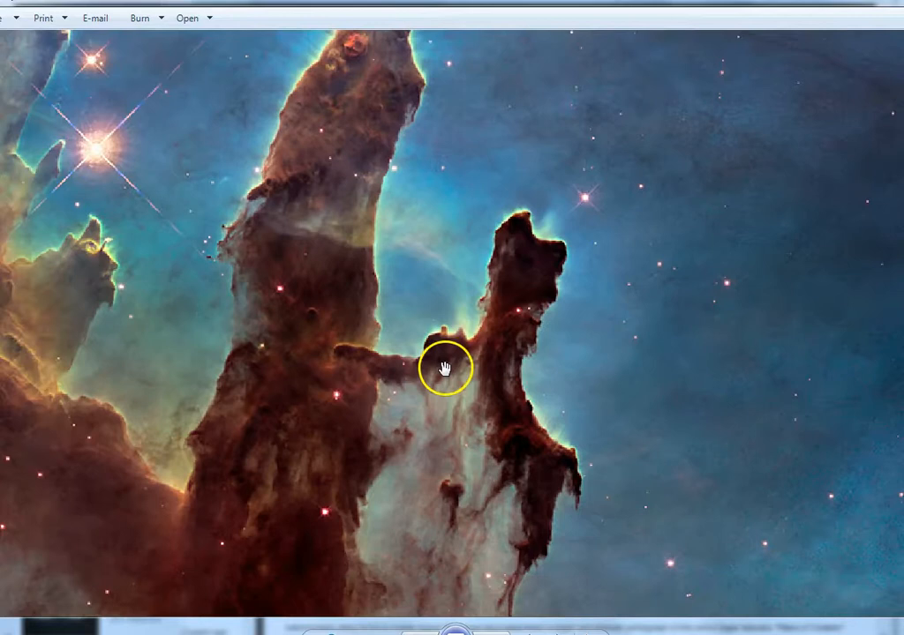
{"action": "left_click_drag", "start_coordinate": [446, 367], "coordinate": [521, 285]}
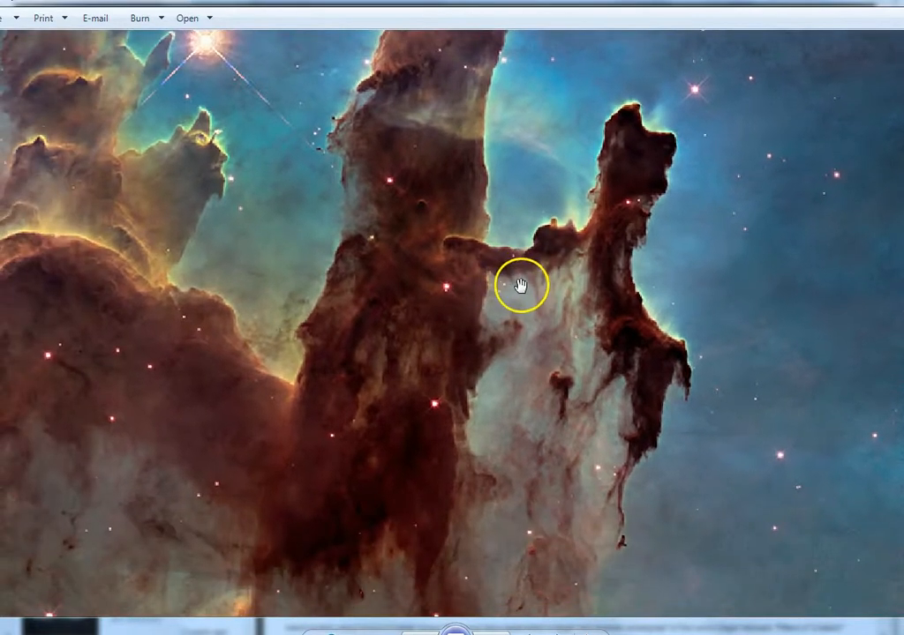
{"action": "left_click_drag", "start_coordinate": [521, 285], "coordinate": [621, 231]}
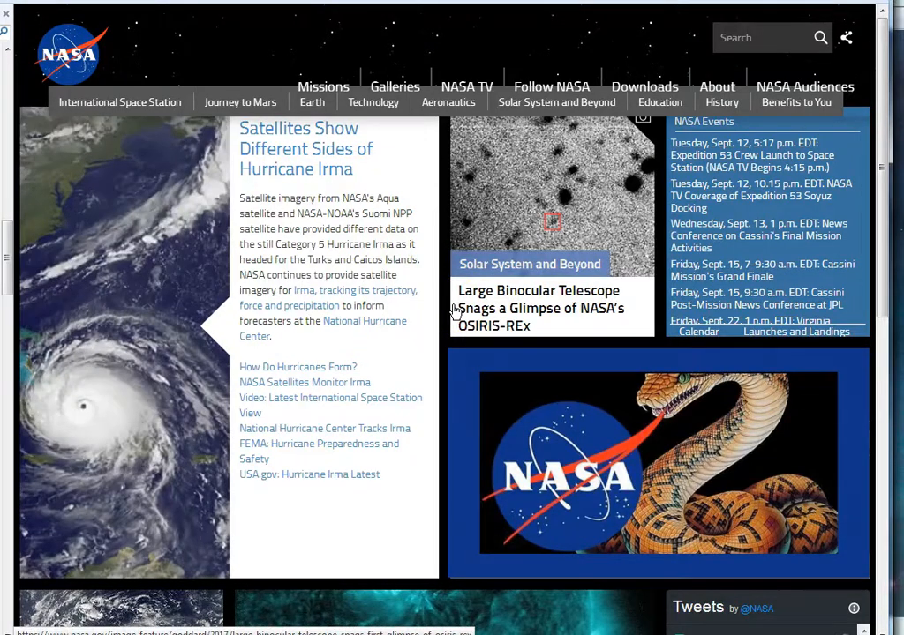
{"action": "scroll", "scroll_direction": "down", "scroll_amount": 3}
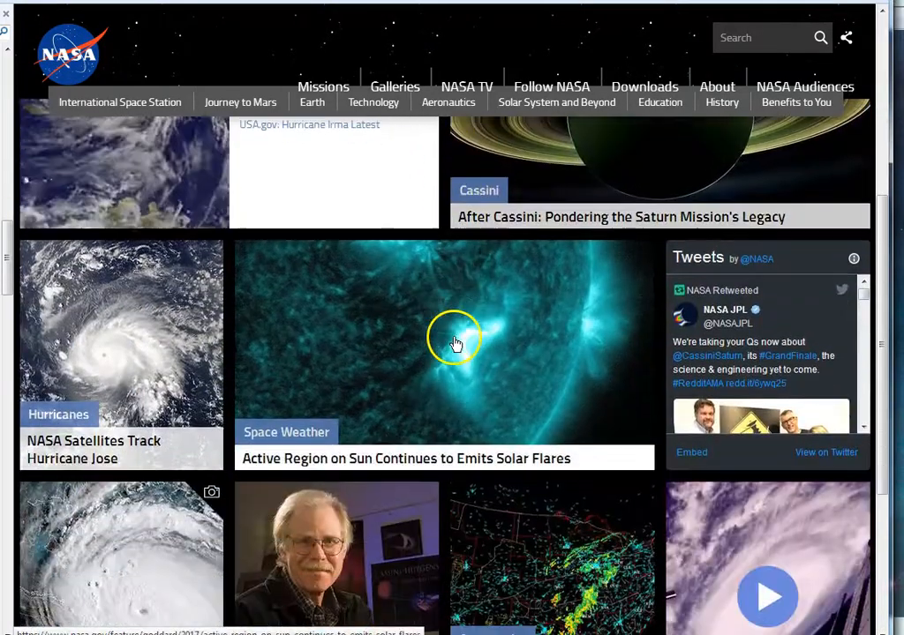
{"action": "scroll", "scroll_direction": "down", "scroll_amount": 3}
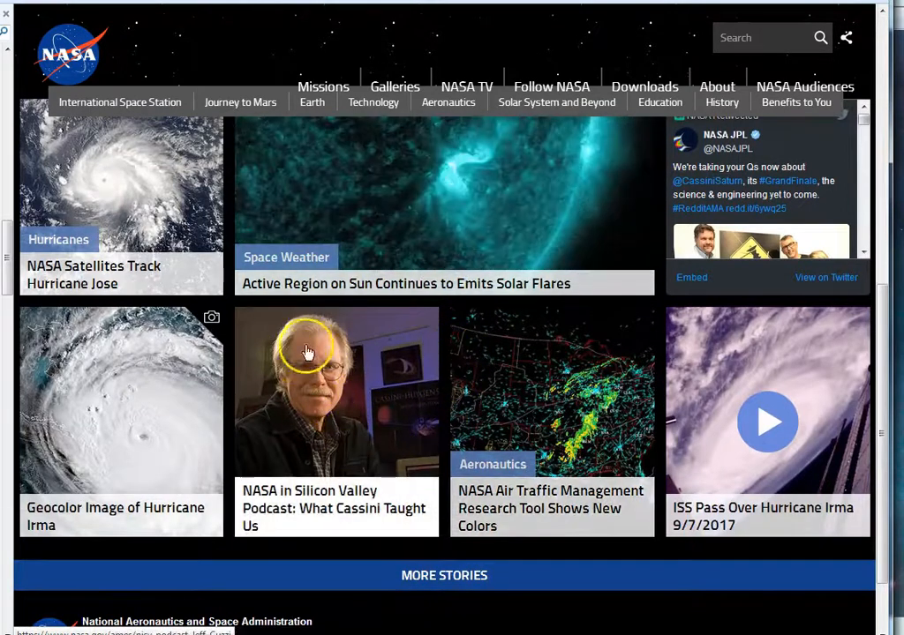
{"action": "scroll", "scroll_direction": "up", "scroll_amount": 3}
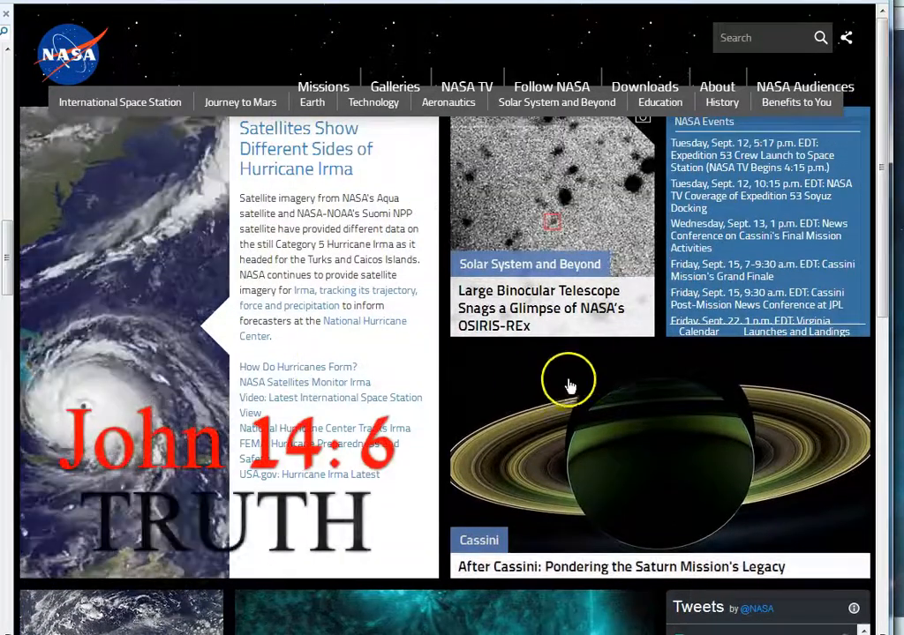
{"action": "mouse_move", "coordinate": [481, 333]}
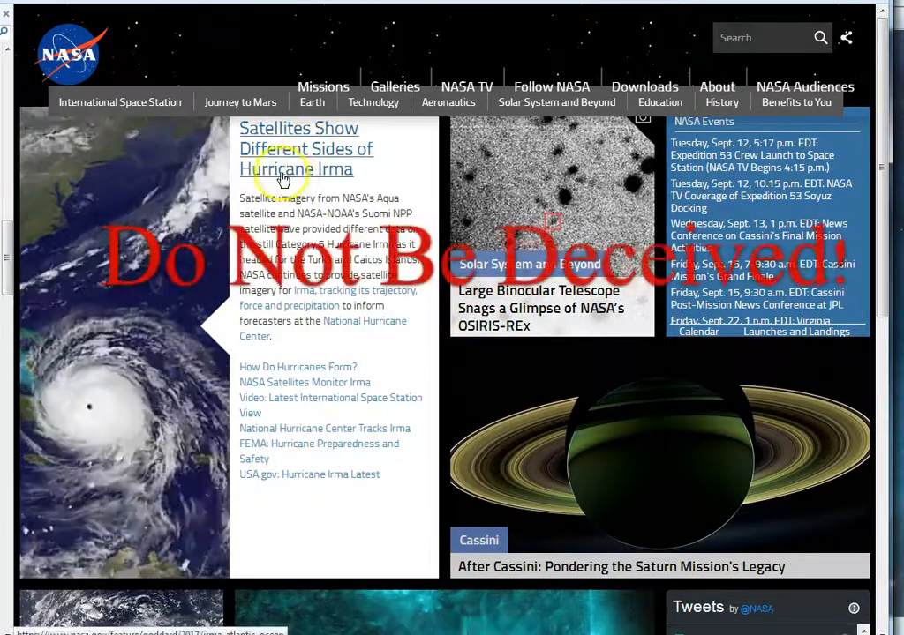
{"action": "mouse_move", "coordinate": [176, 168]}
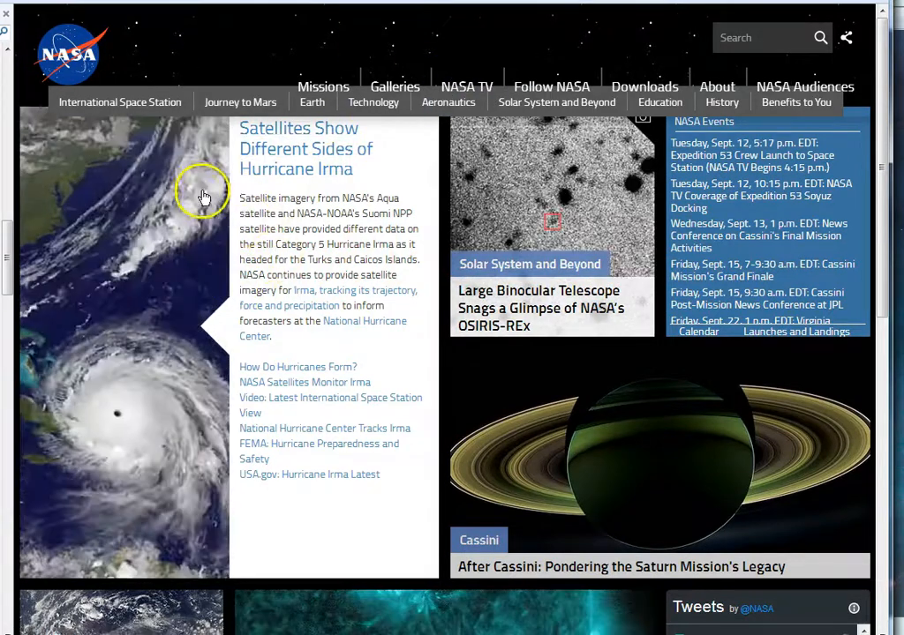
{"action": "mouse_move", "coordinate": [253, 120]}
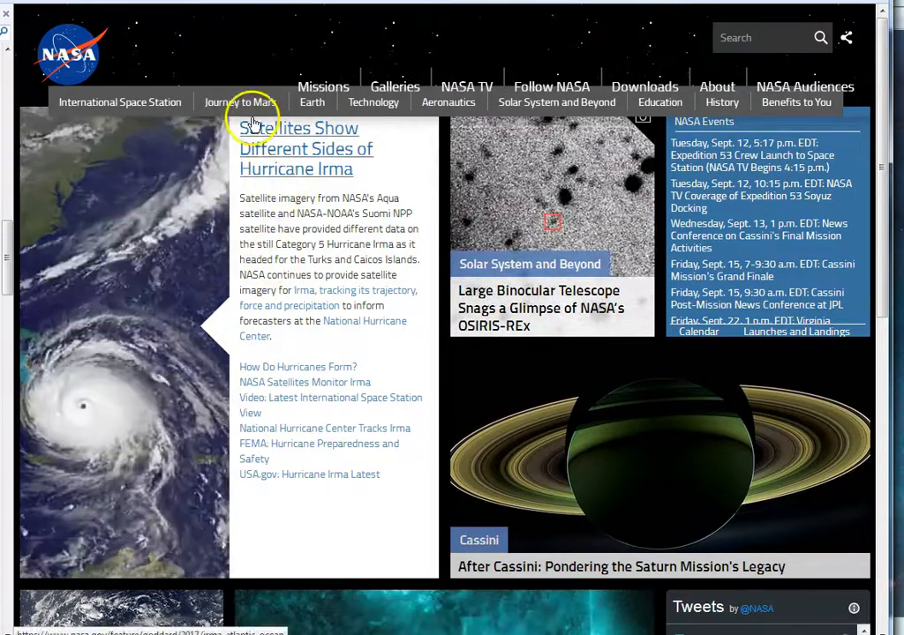